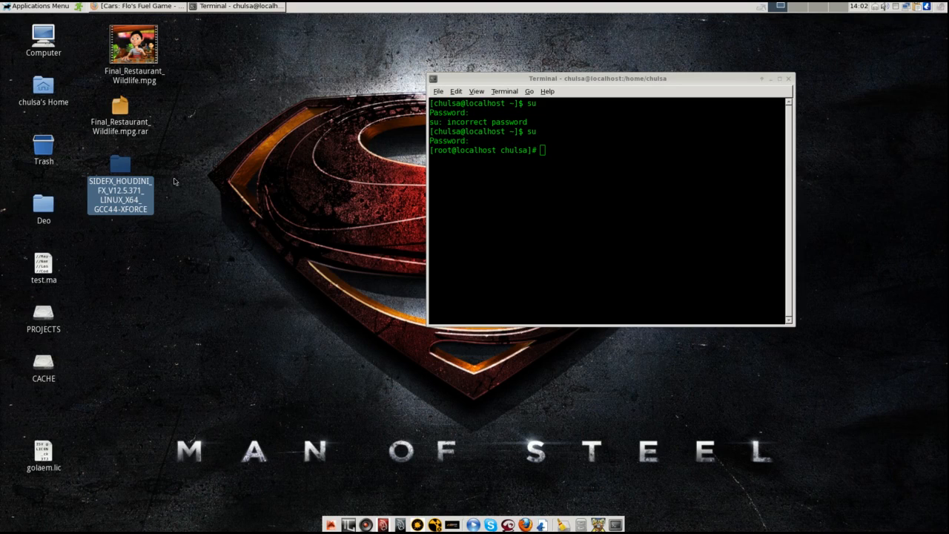
mouse_move(53, 15)
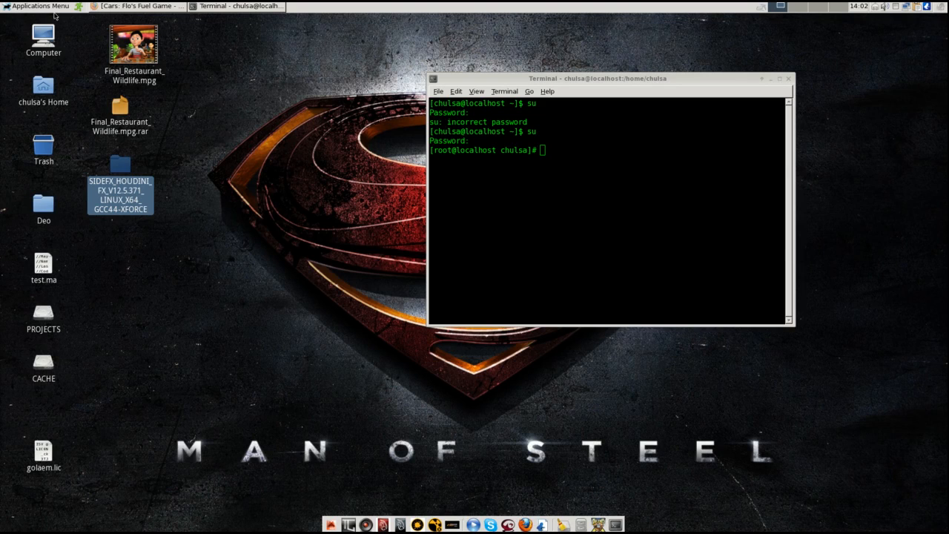
Show the System tab with Stella release, 31.3 GB memory and i7-2600 cores, repositioning the window.
click(37, 6)
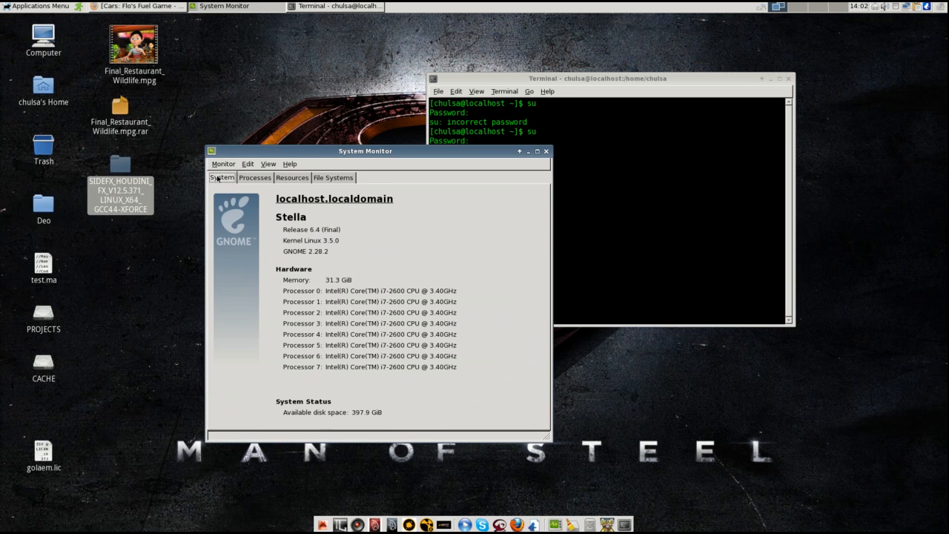
mouse_move(324, 267)
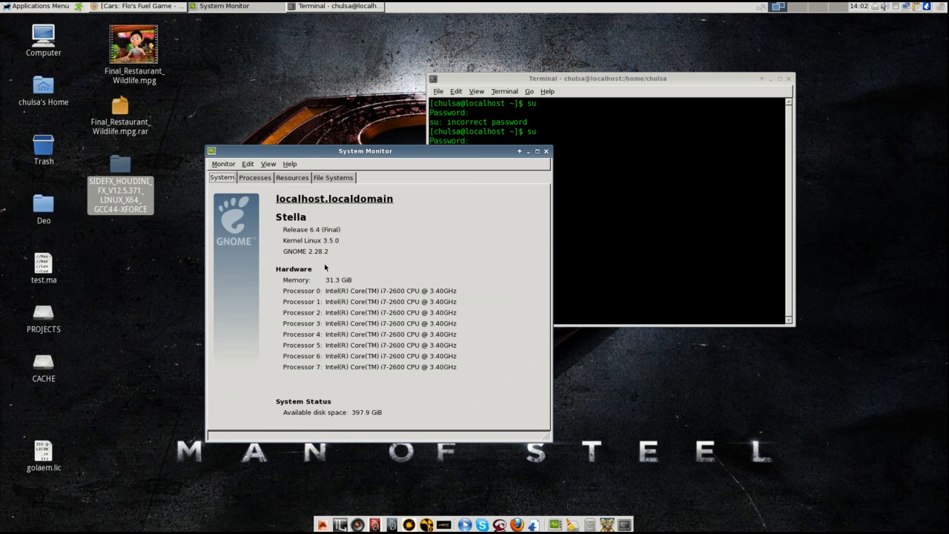
mouse_move(332, 295)
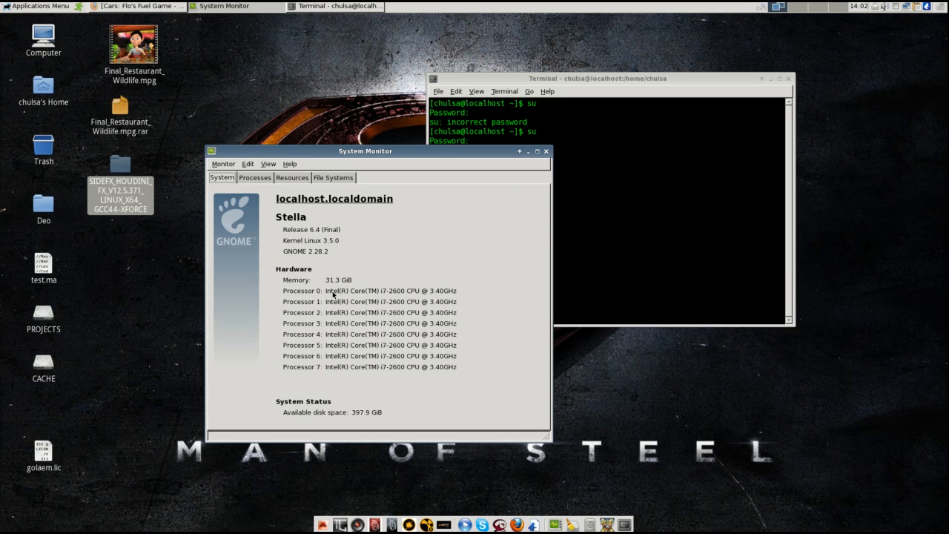
mouse_move(430, 341)
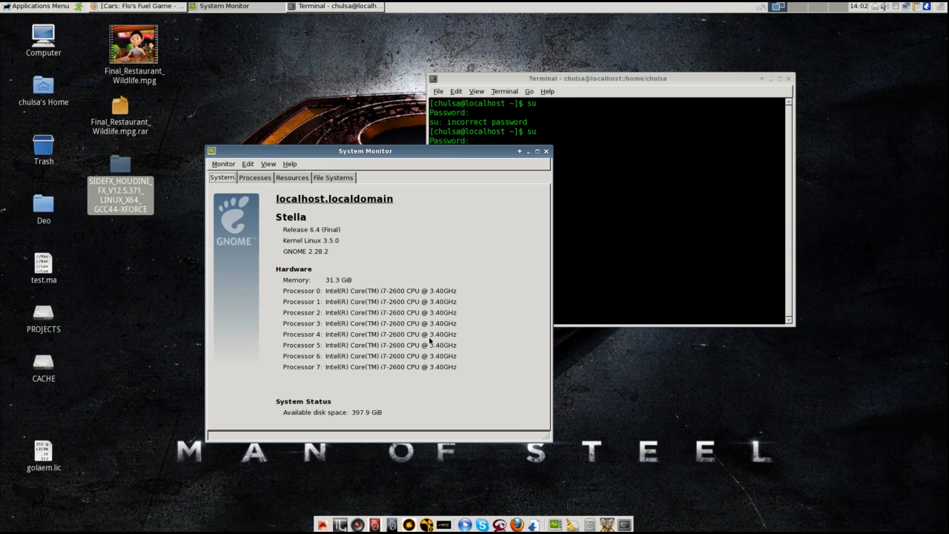
drag(365, 151, 330, 149)
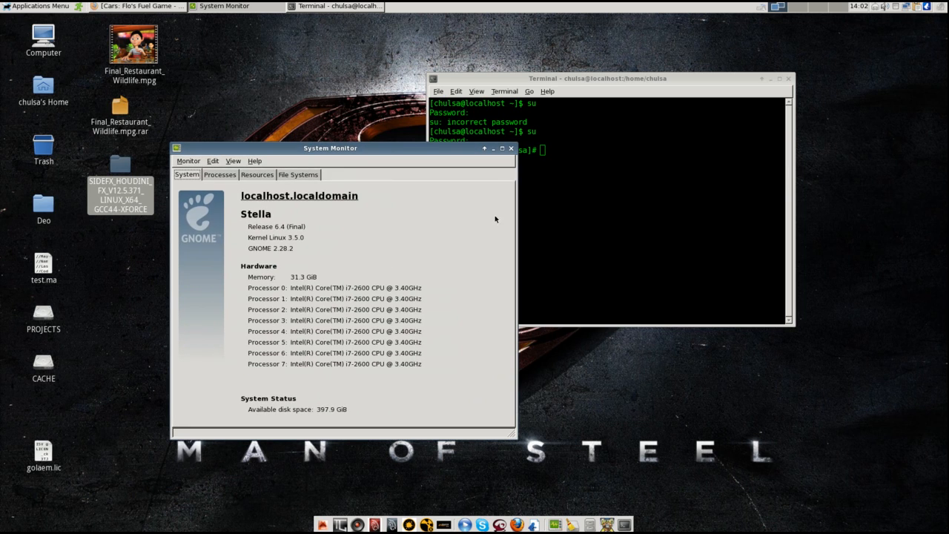
drag(329, 148, 365, 181)
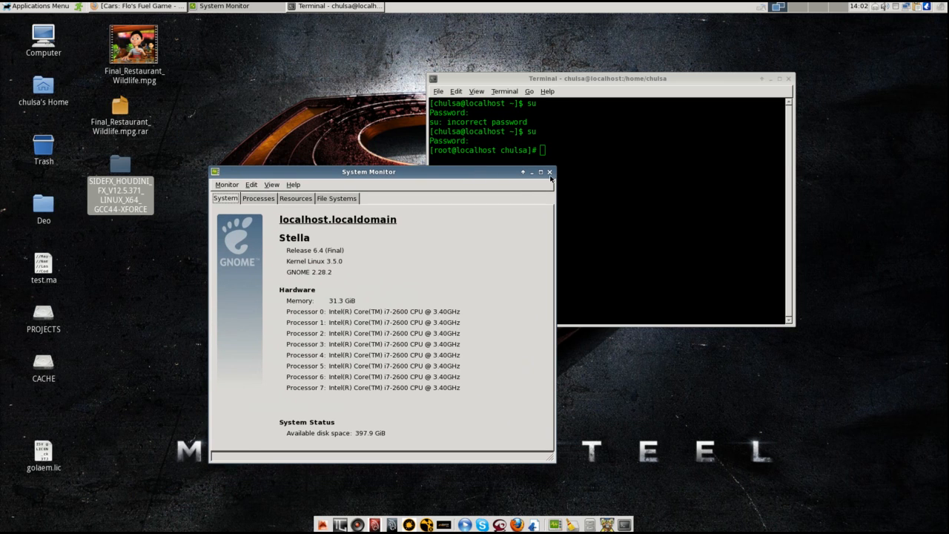
Extract the houdini-12.5.371 tar.gz archive in the SIDEFX_HOUDINI folder.
click(550, 172)
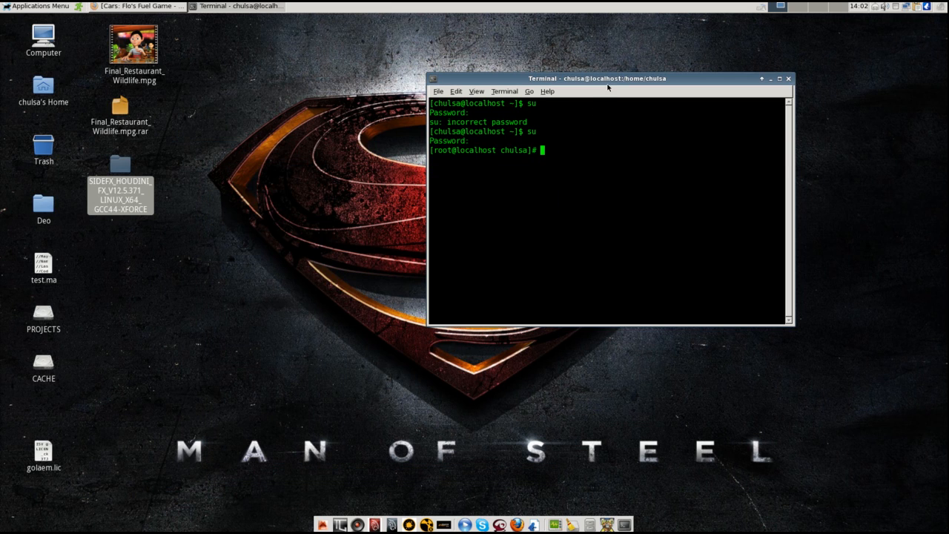
drag(608, 77, 590, 91)
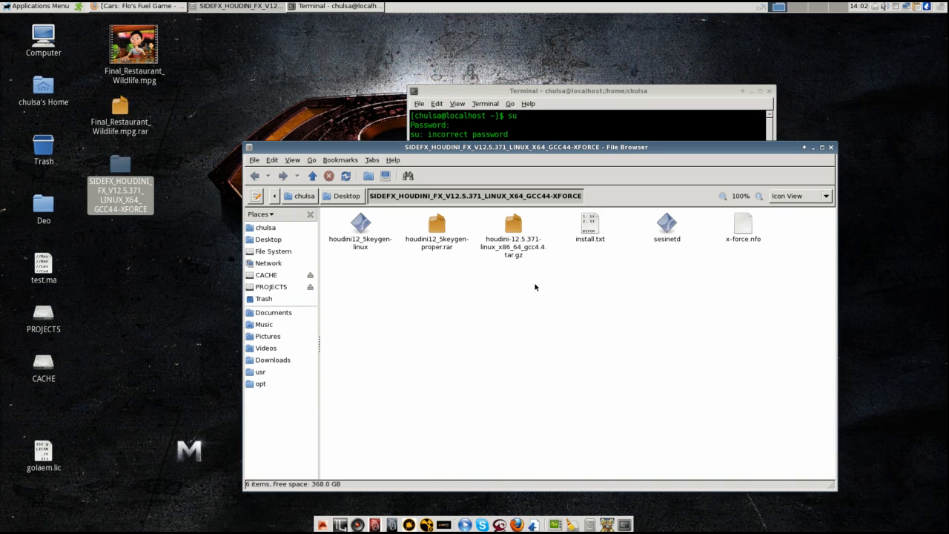
right_click(513, 226)
text(cd /home/chulsa/Desktop/SIDEFX_HOUDINI_FX_V12.5.371_LINUX_X64_GCC44-XFORCE/houdini-12.5.371-linux_x86_64_gcc4.4)
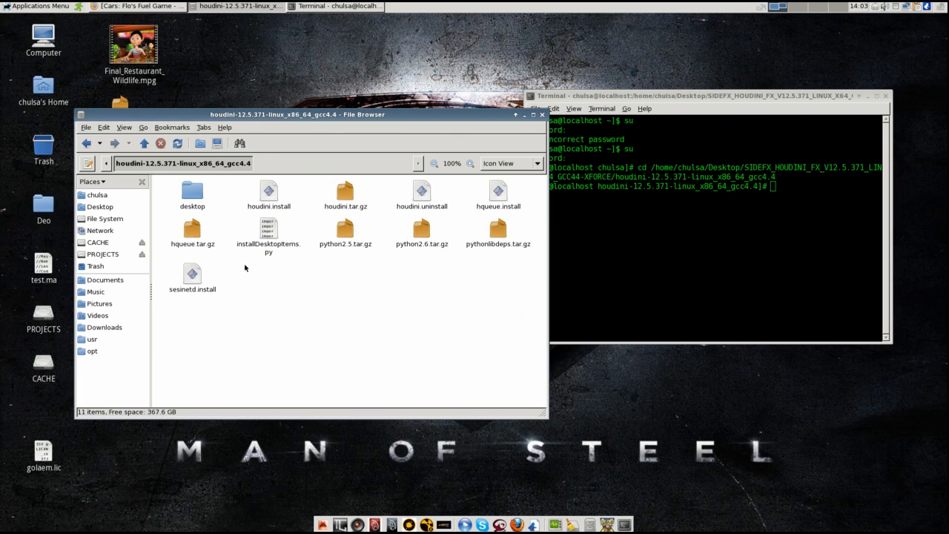
Run chmod a+x houdini.install and launch ./houdini.install from the root shell.
click(88, 143)
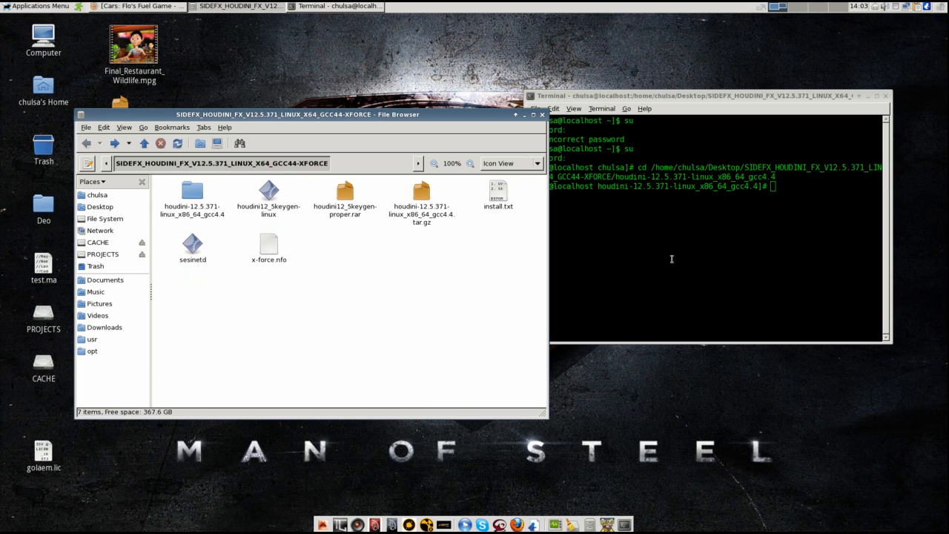
text(chmod)
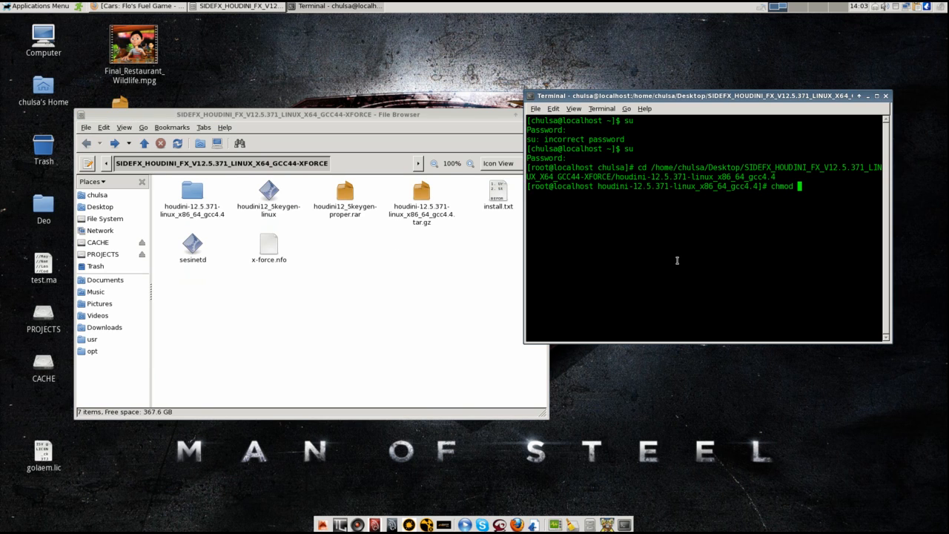
text(a+x ho)
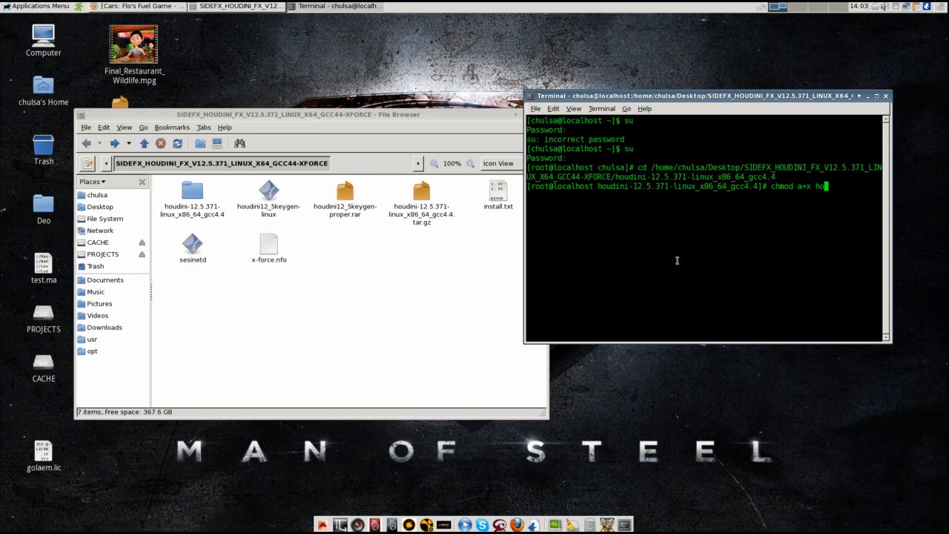
text(houdini.in)
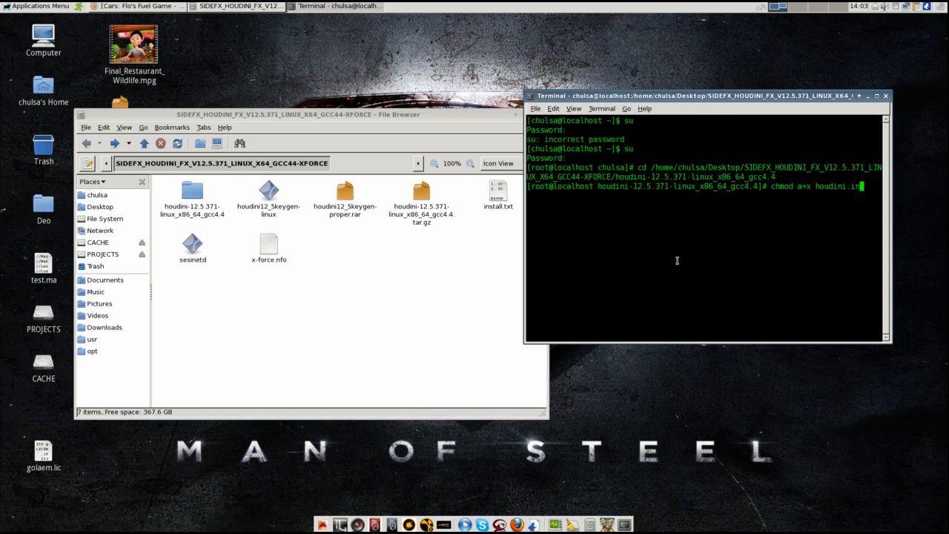
text(./ho)
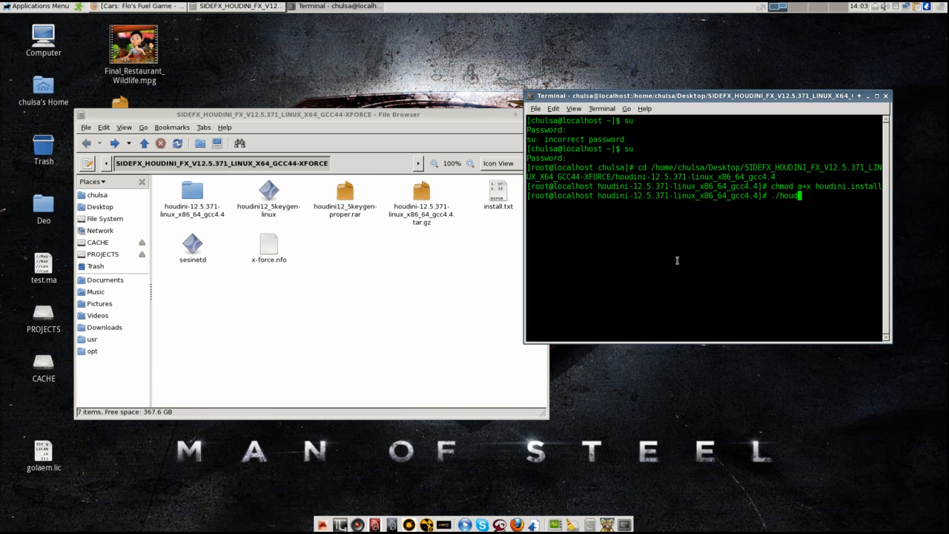
text(ni.install)
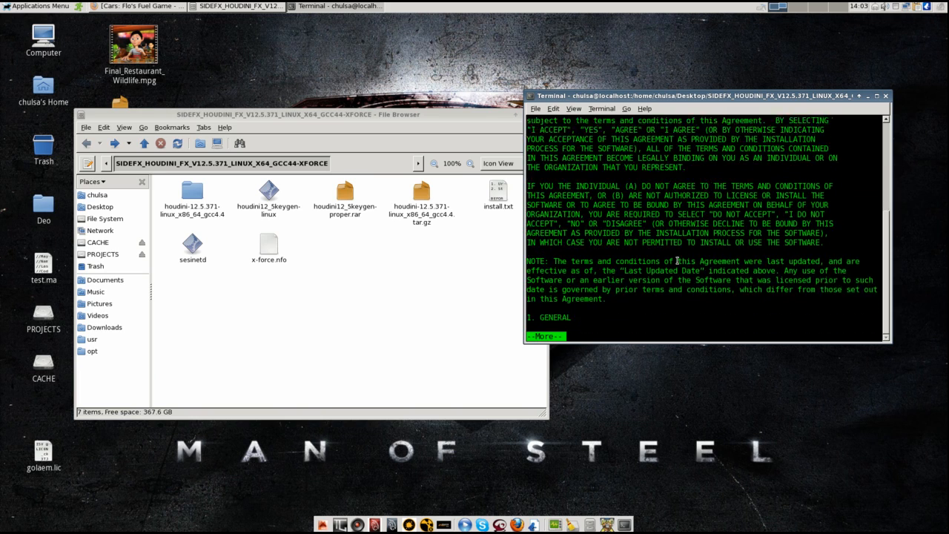
Page through the license agreement with Space until the Houdini 12.5 install completes.
key(space)
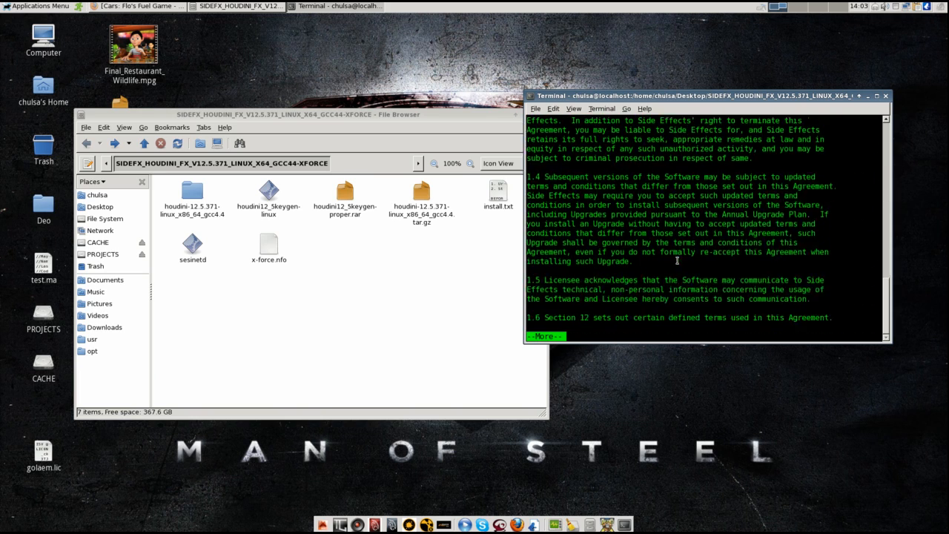
key(space)
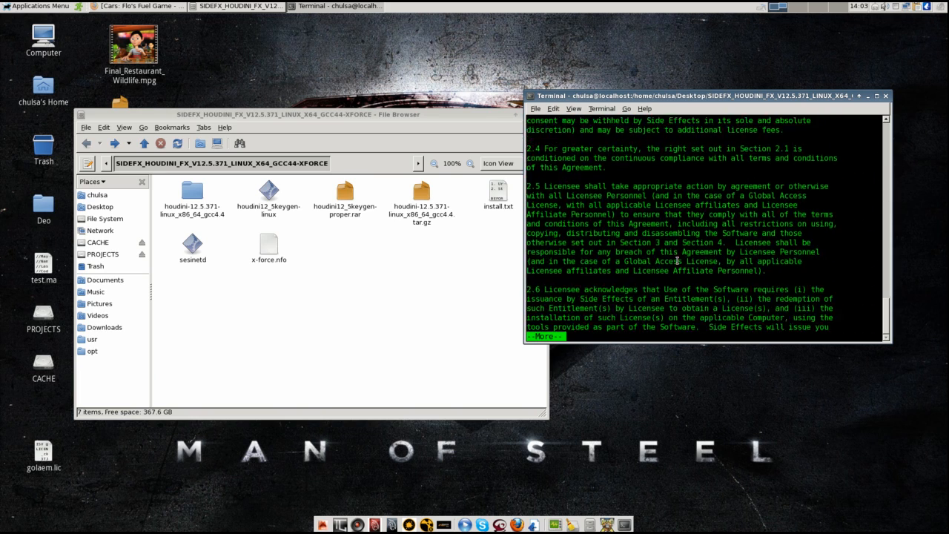
key(space)
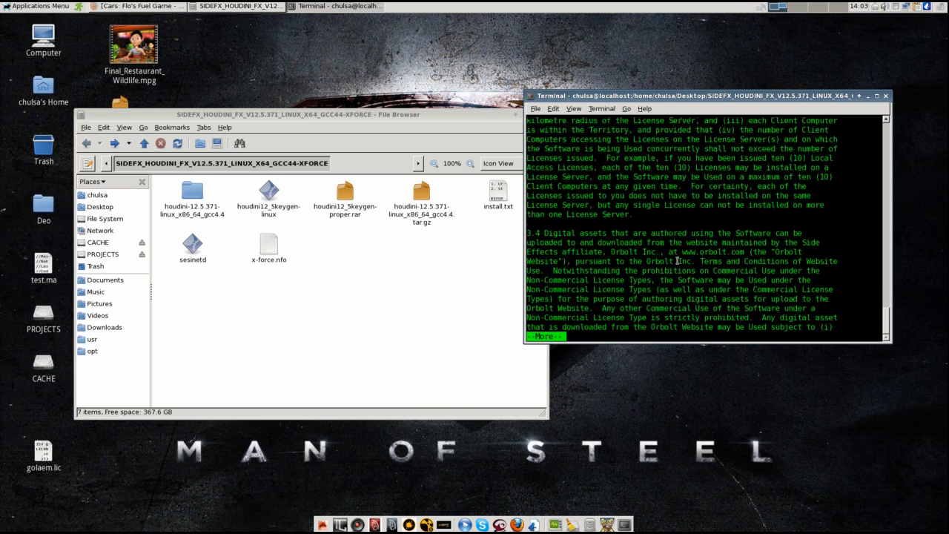
key(space)
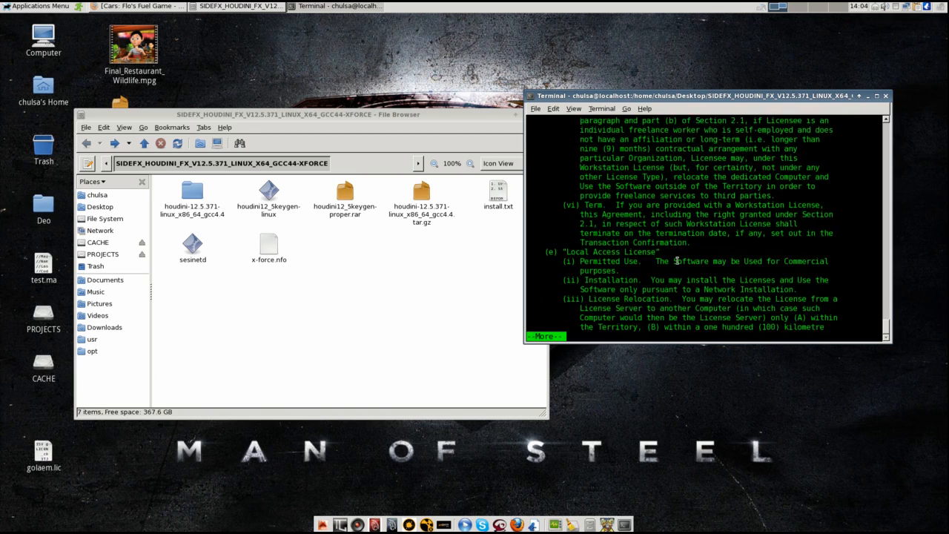
key(space)
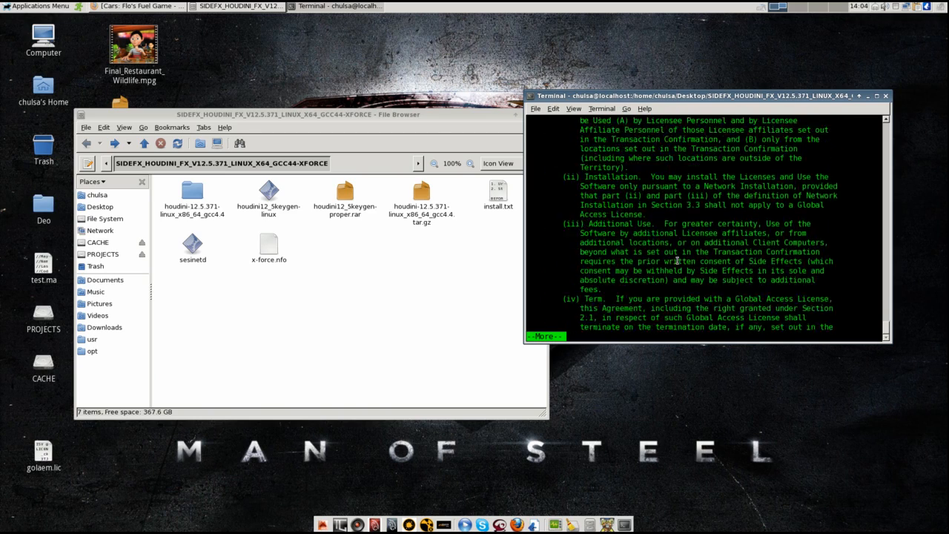
key(space)
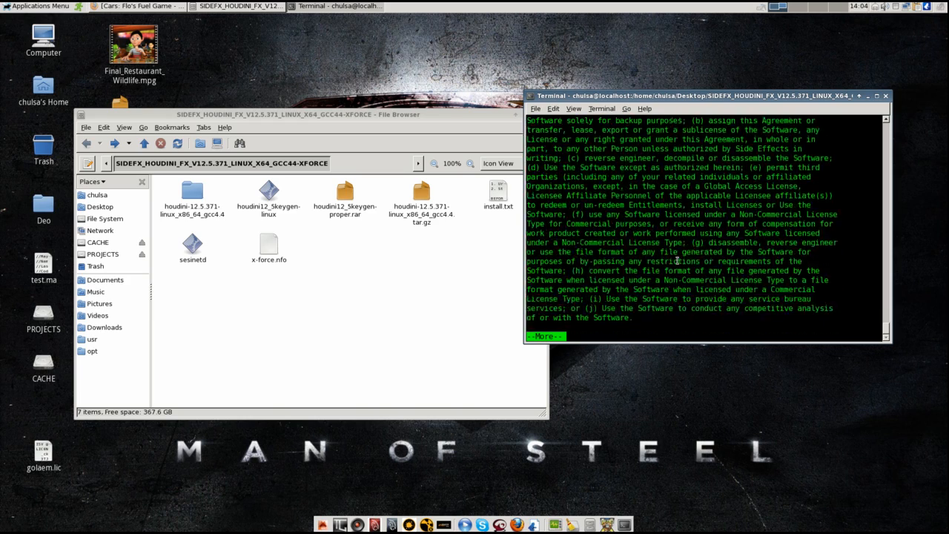
key(space)
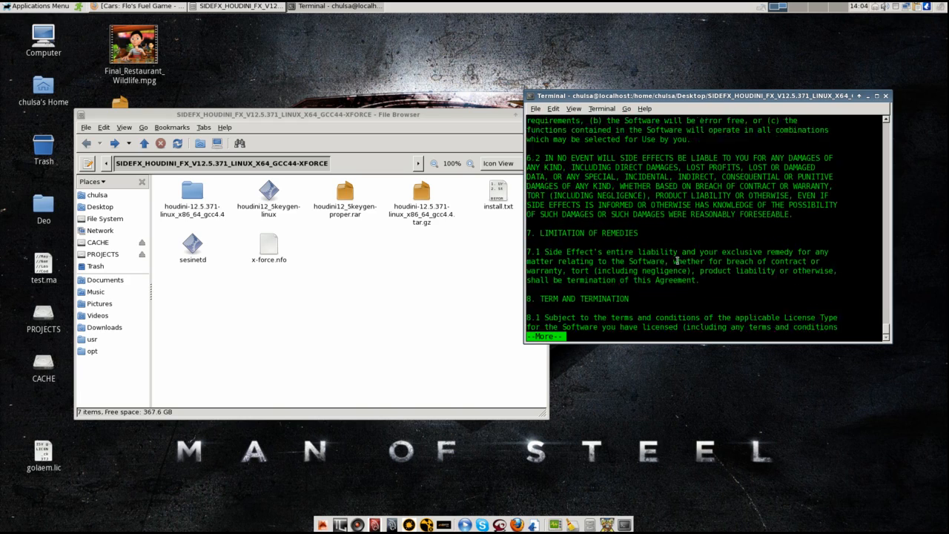
key(space)
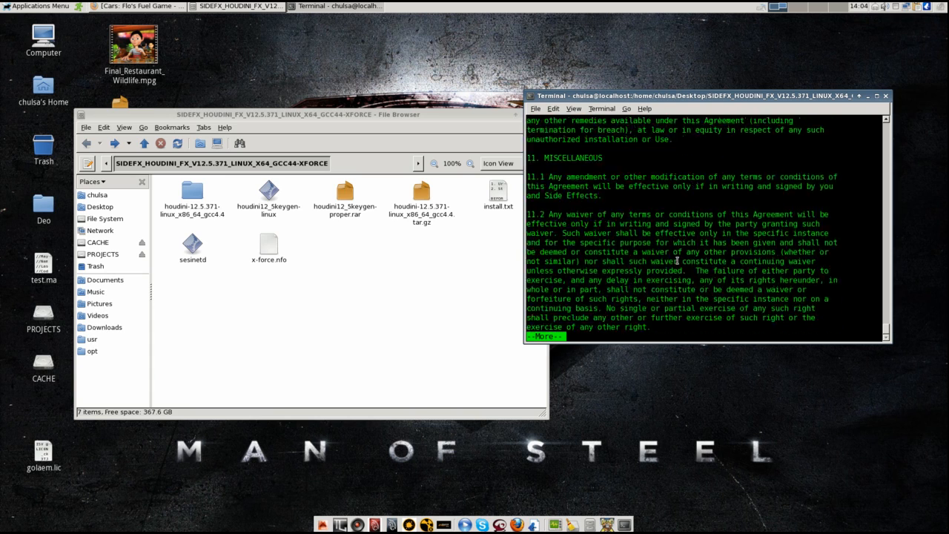
key(space)
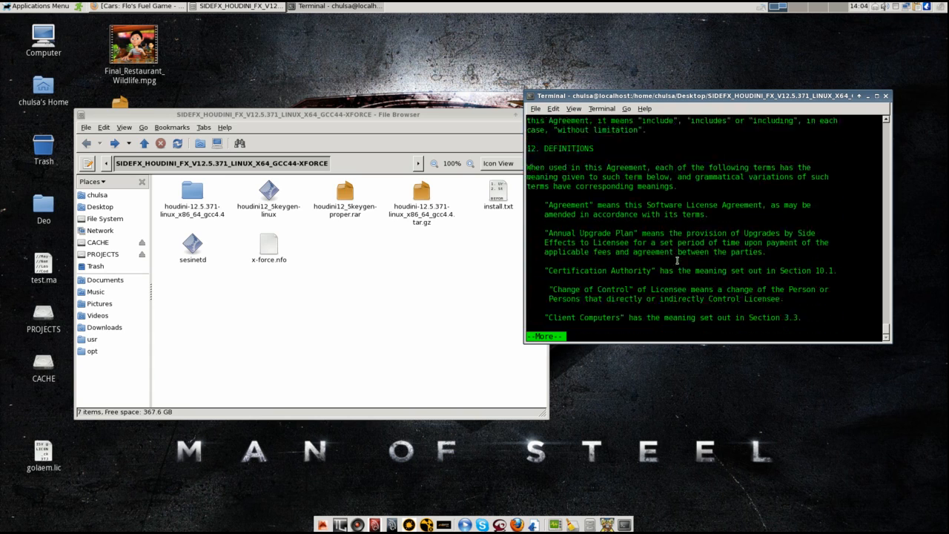
key(space)
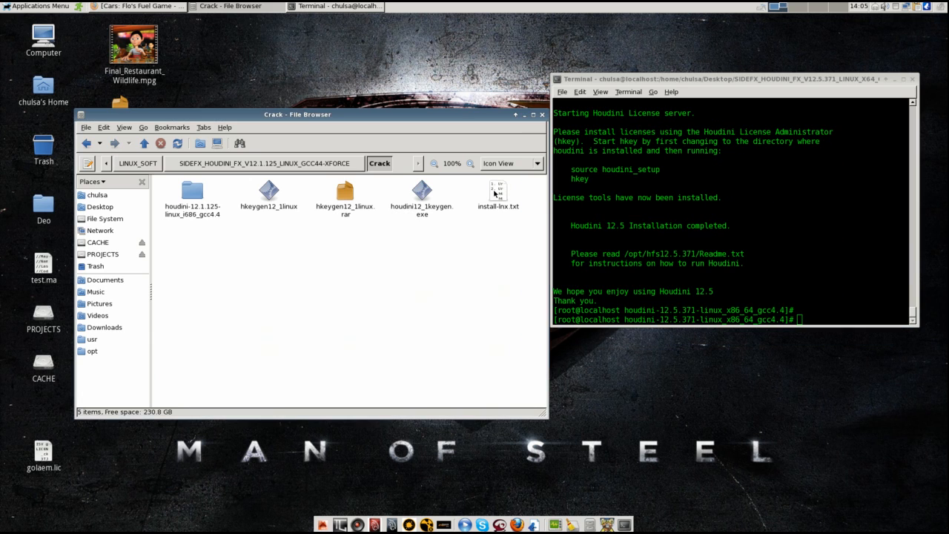
Open the install-linx.txt notes in gedit beside the terminal.
double_click(498, 190)
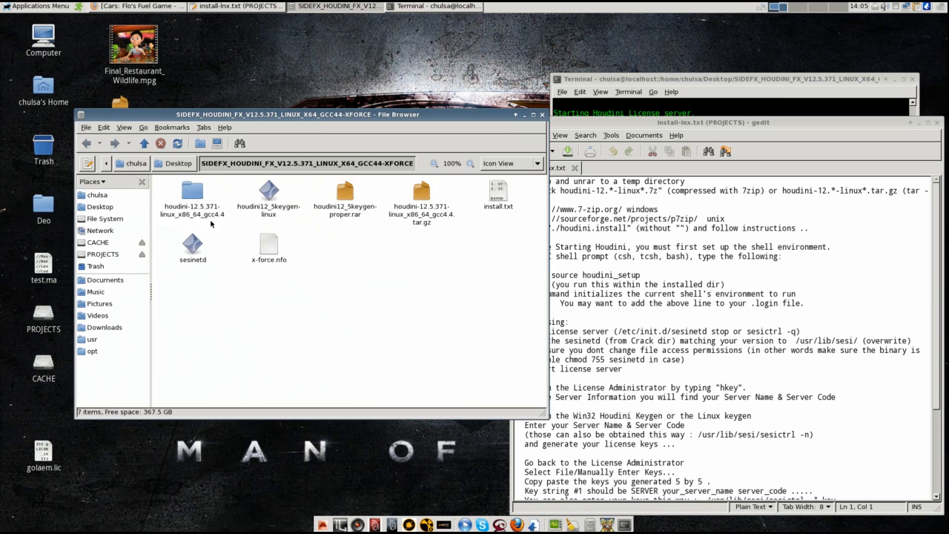
double_click(193, 191)
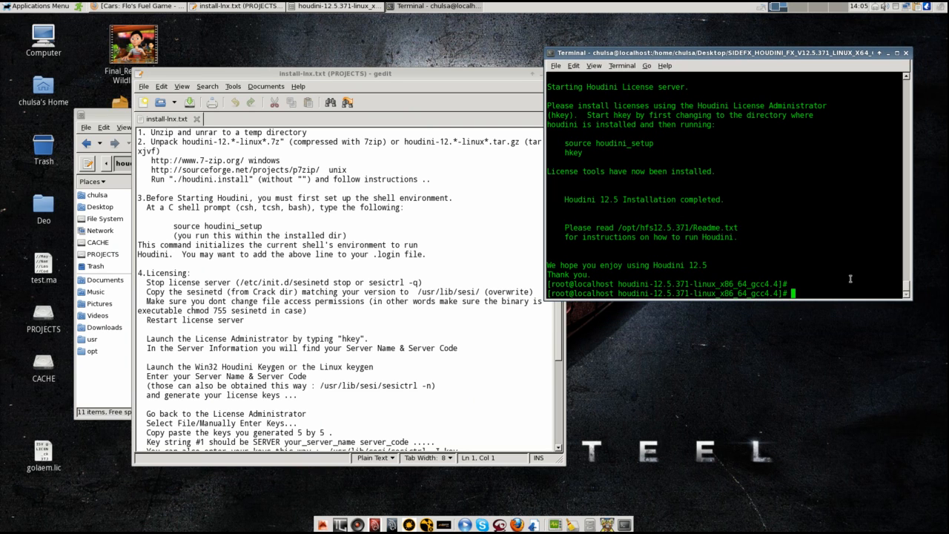
Change directory to /opt/hfs12.5.371, picking the hfs12.5.371 folder in /opt.
text(cd)
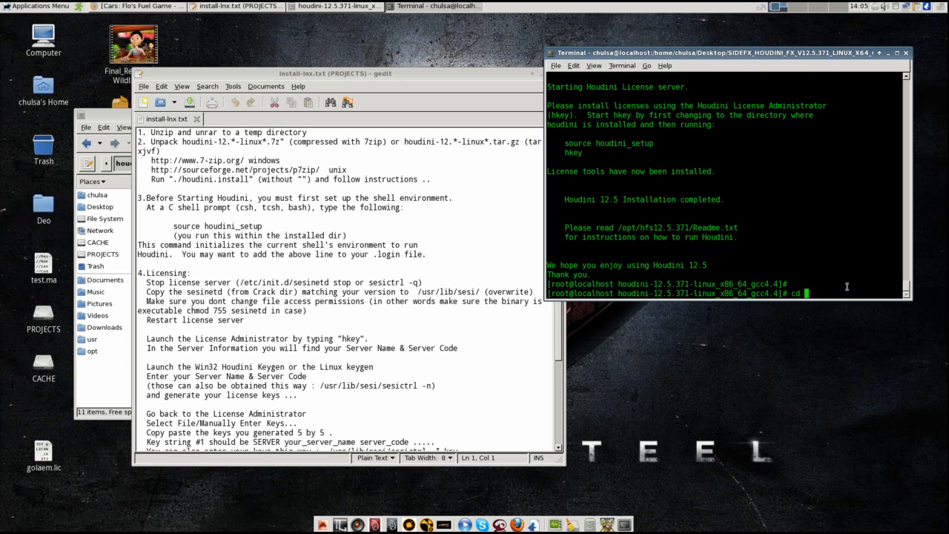
text(/i)
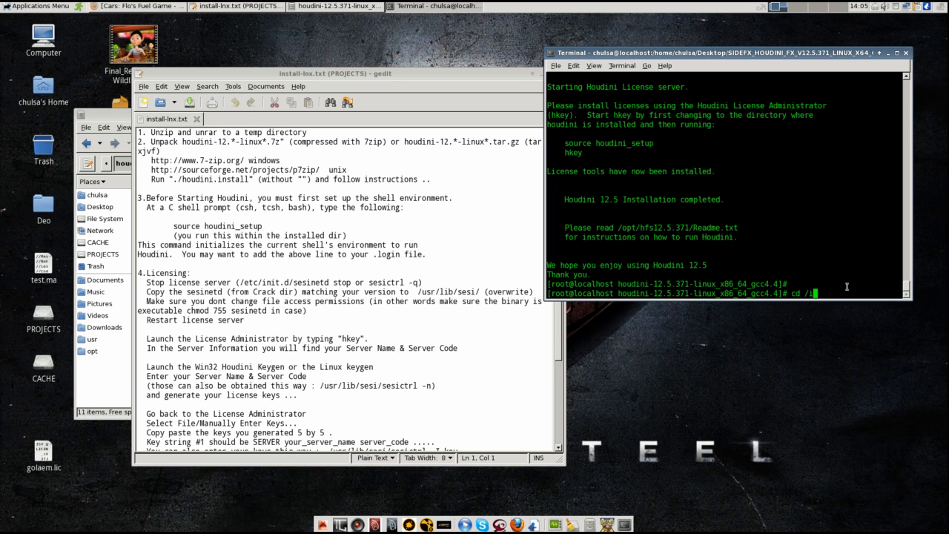
text(opt)
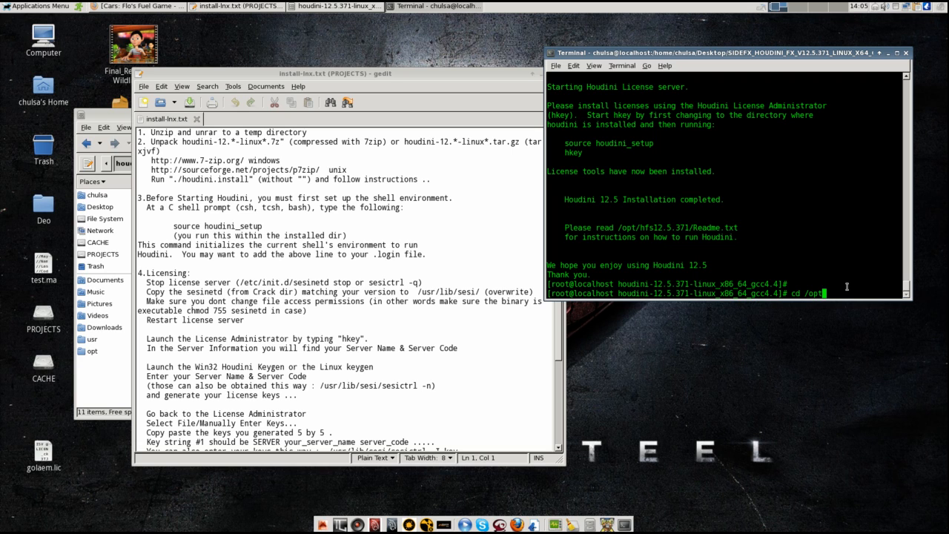
text(hfs)
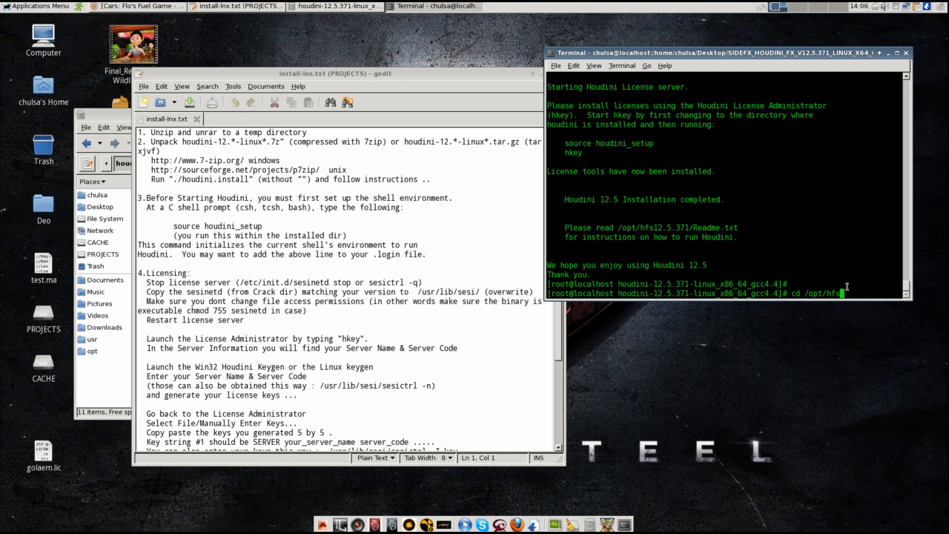
mouse_move(759, 252)
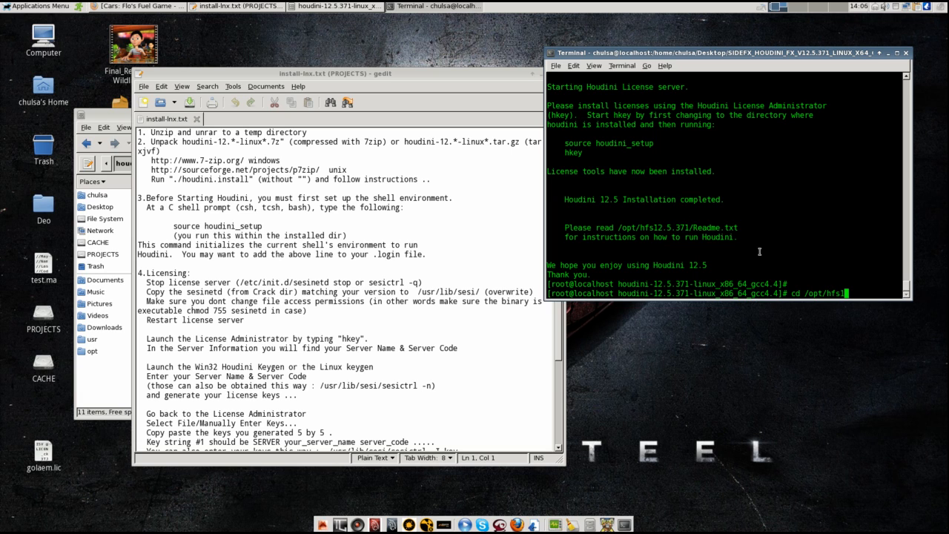
text(2.5.)
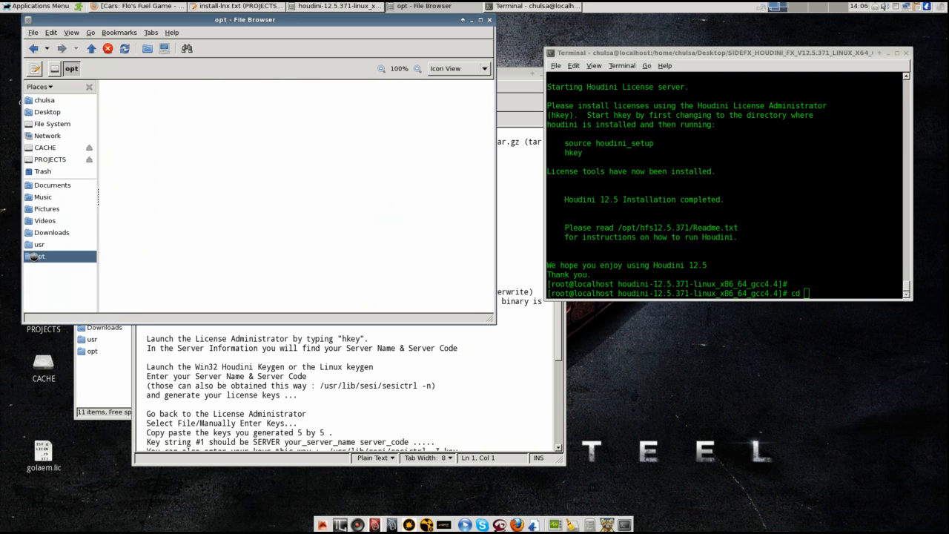
click(292, 101)
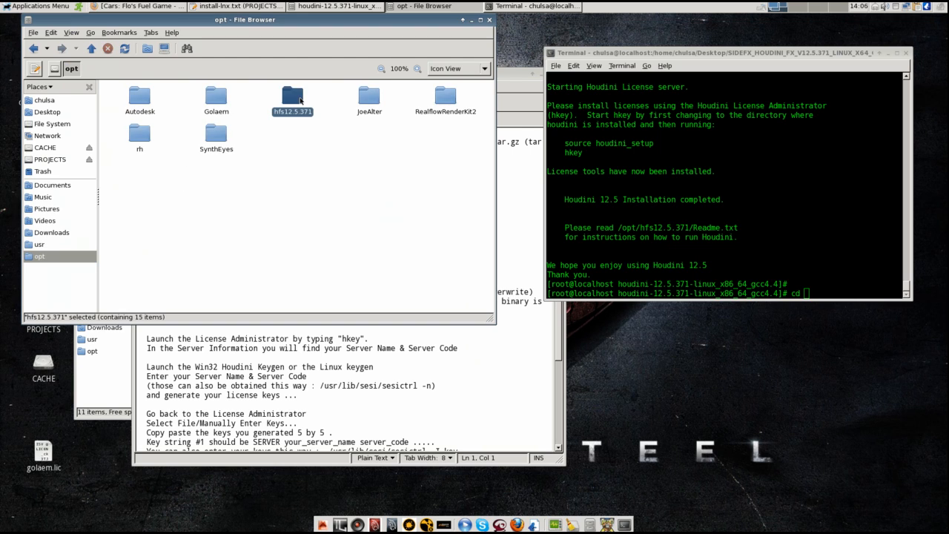
text(/opt/hfs12.5.371)
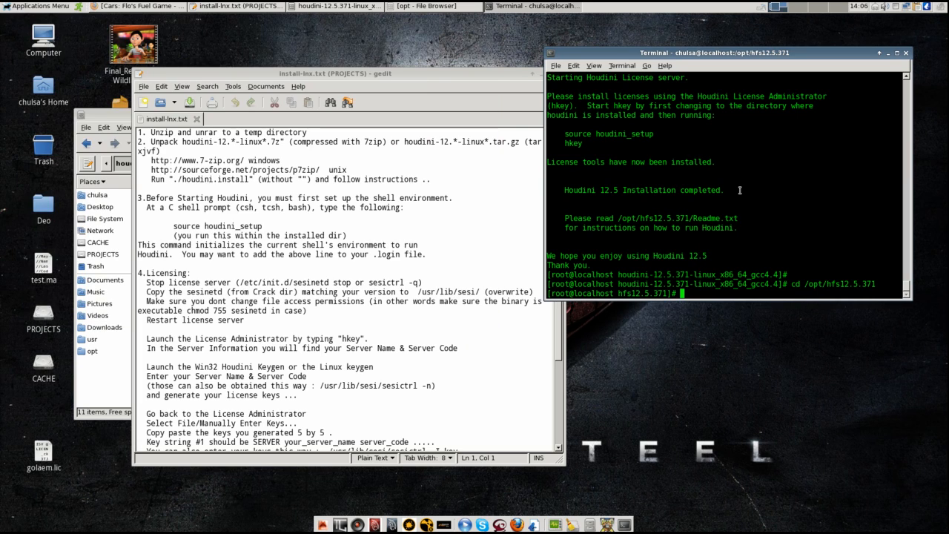
Source houdini_setup to initialize the Houdini 12.5.371 environment.
text(source)
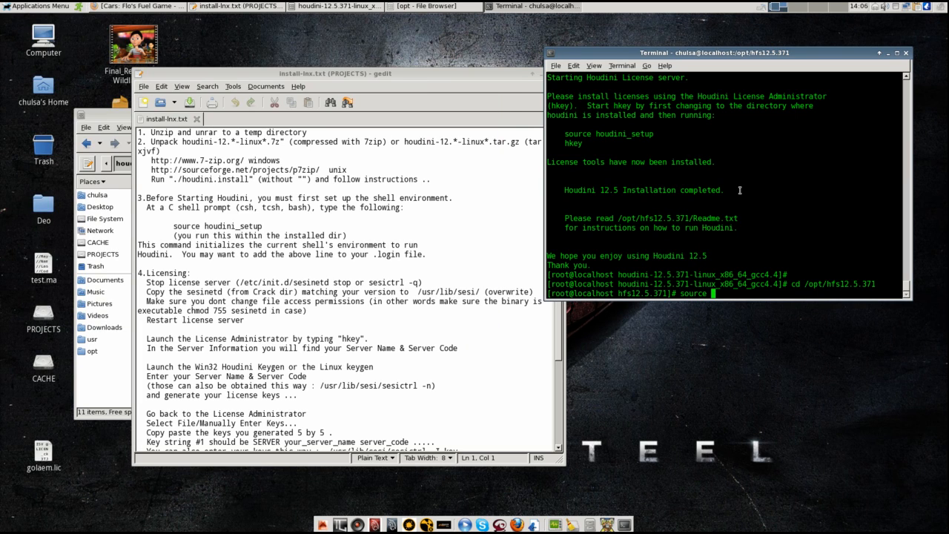
text(houdini_)
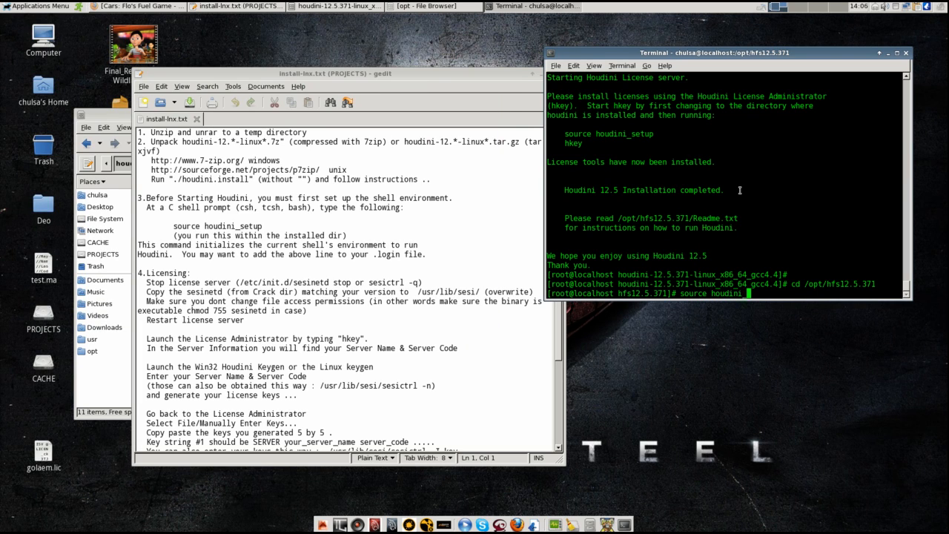
key(Return)
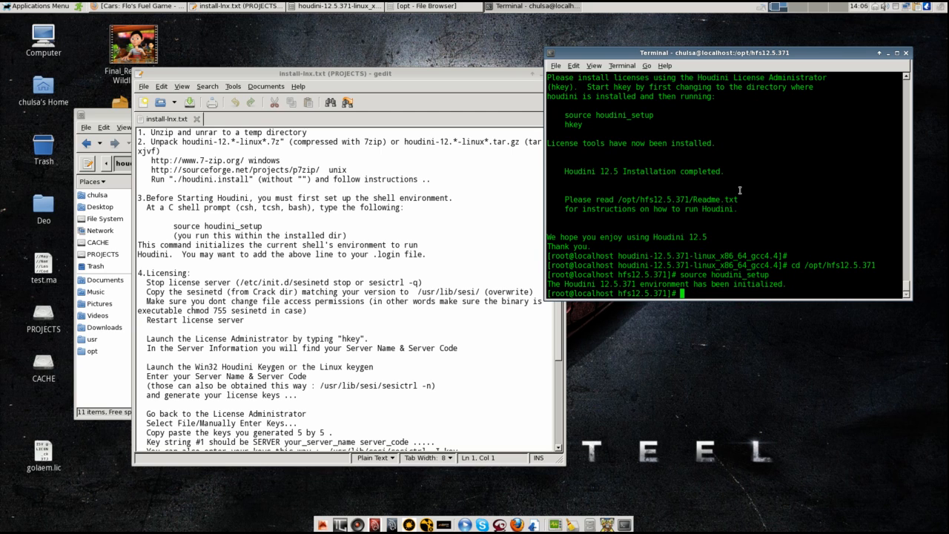
mouse_move(630, 288)
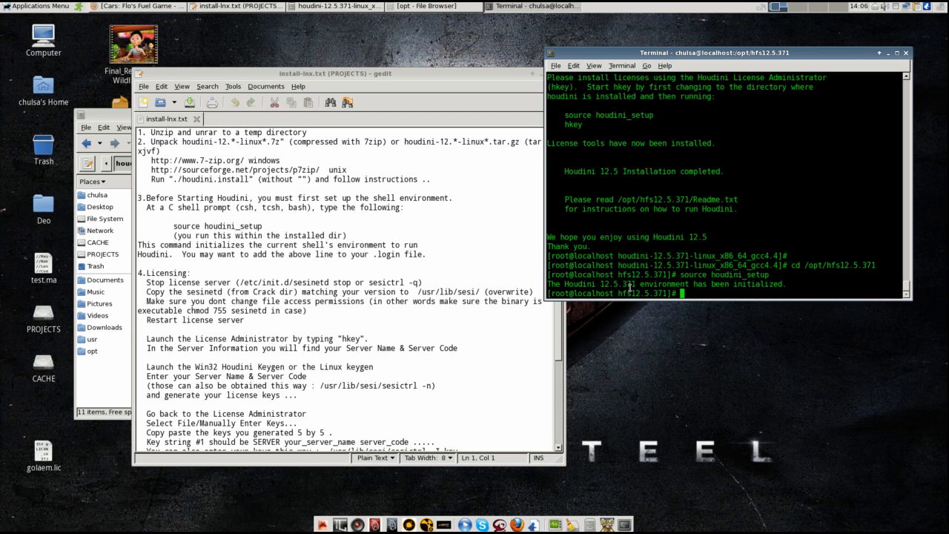
mouse_move(630, 289)
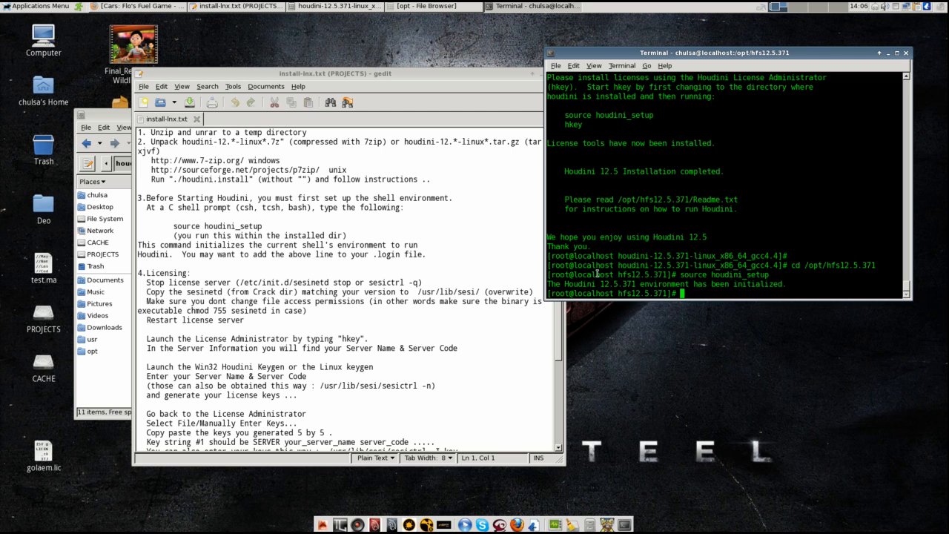
mouse_move(575, 220)
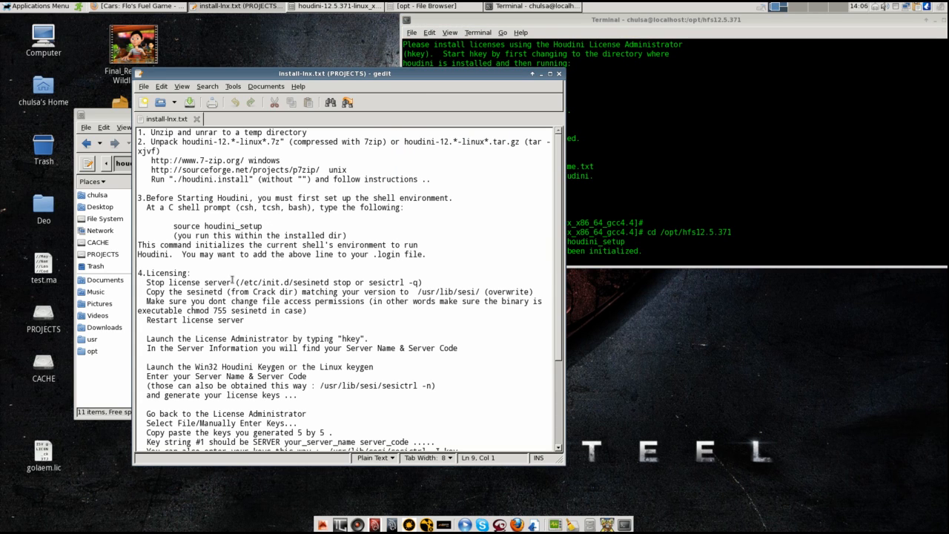
Run /etc/init.d/sesinetd stop in the terminal to halt the license server.
click(237, 282)
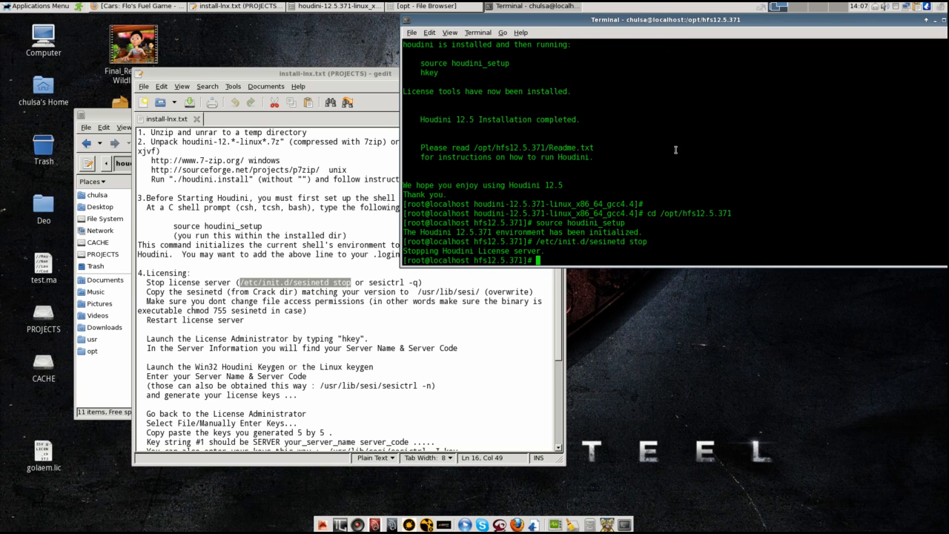
mouse_move(504, 142)
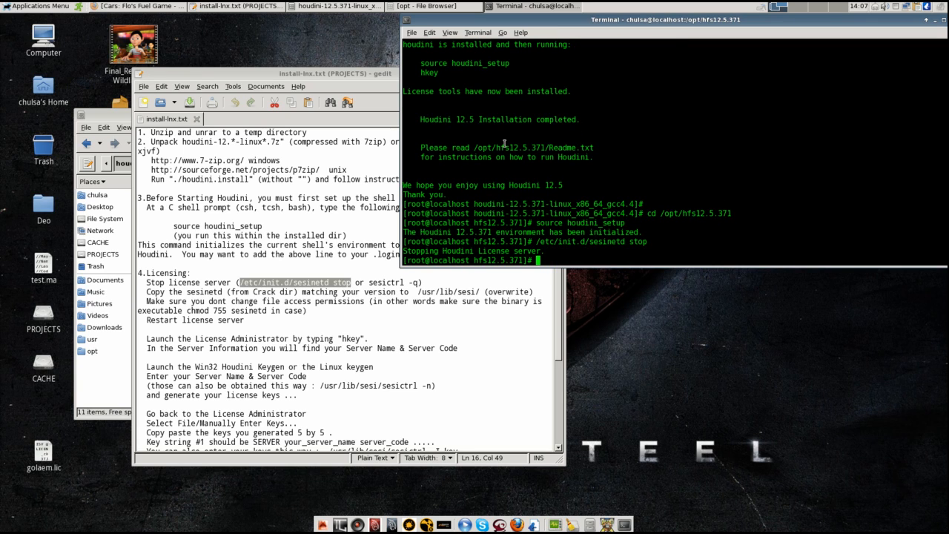
text(chmod)
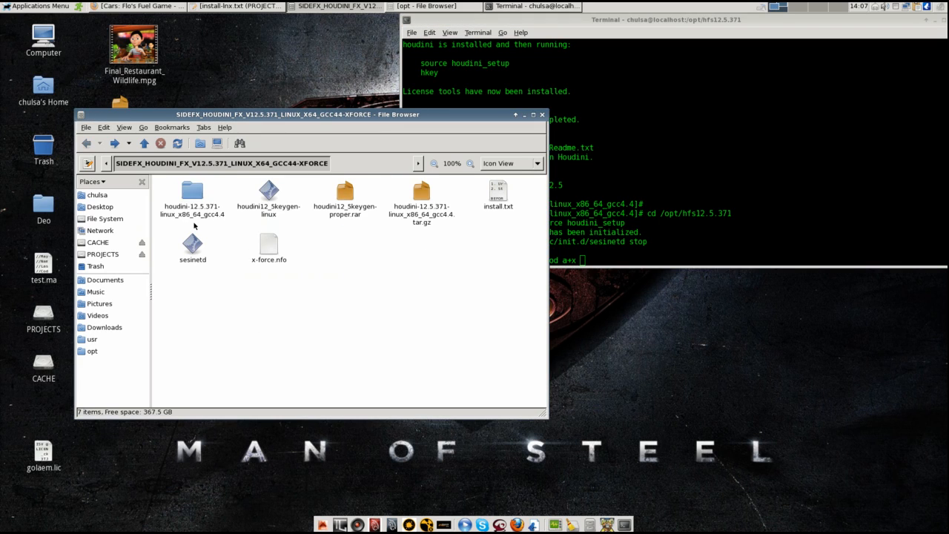
Locate sesinetd in the download folder and make it executable with chmod a+x.
double_click(192, 190)
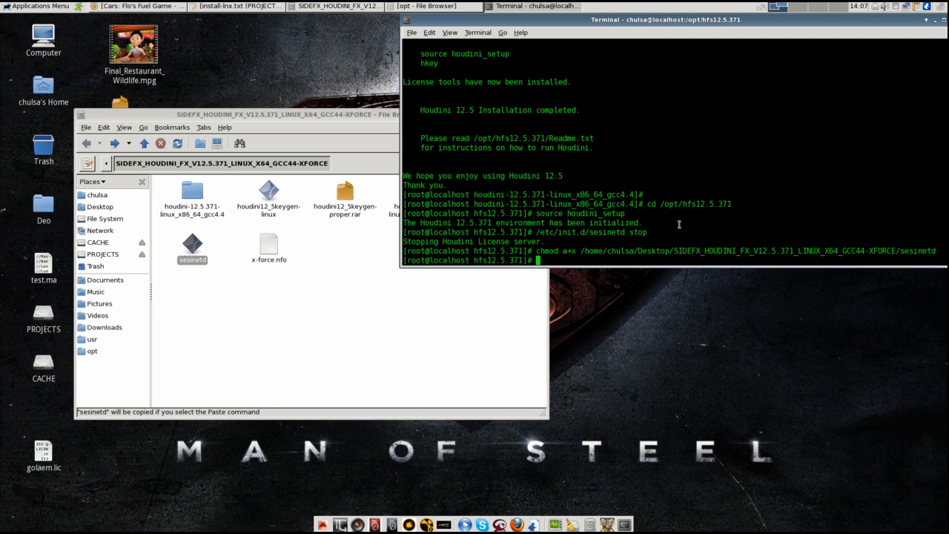
text(sudo cp)
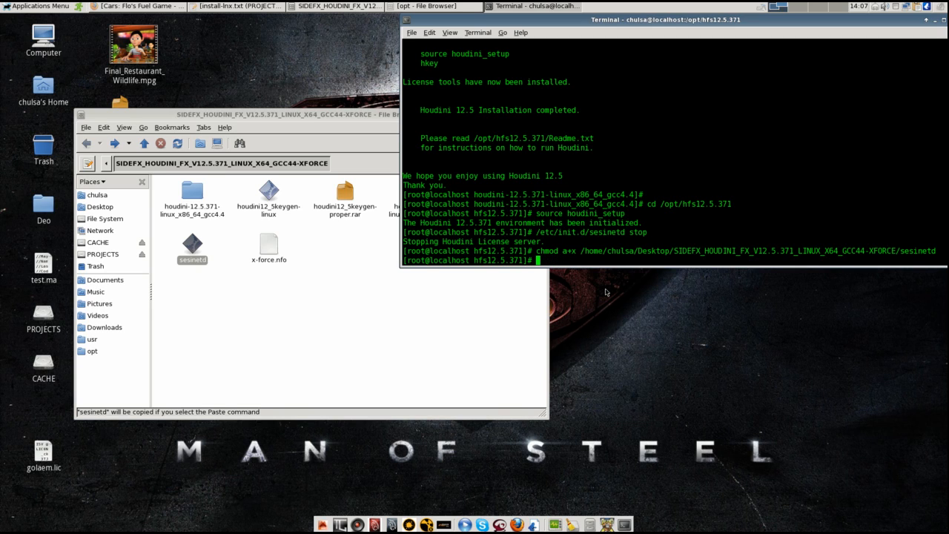
mouse_move(599, 249)
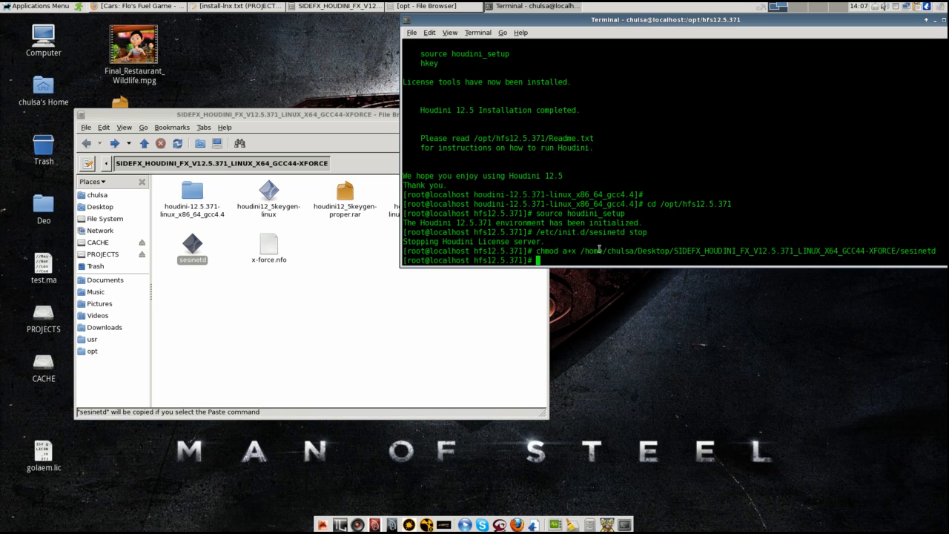
click(39, 6)
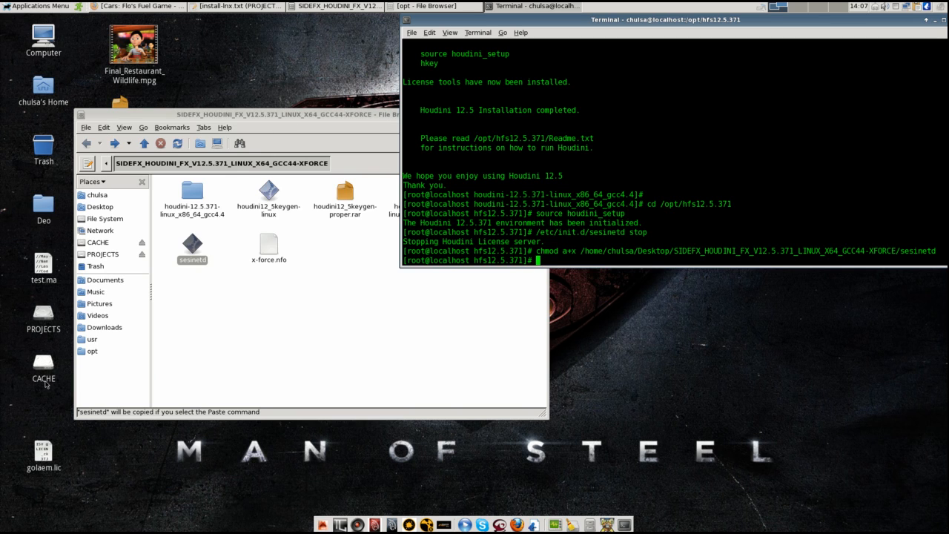
Copy the sesinetd file and browse into /usr/lib.
right_click(192, 243)
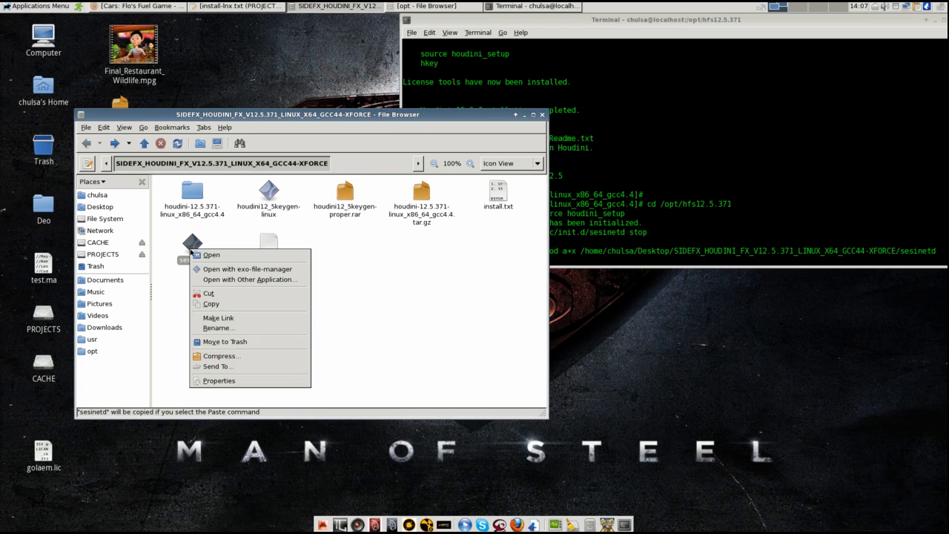
click(97, 343)
text(l)
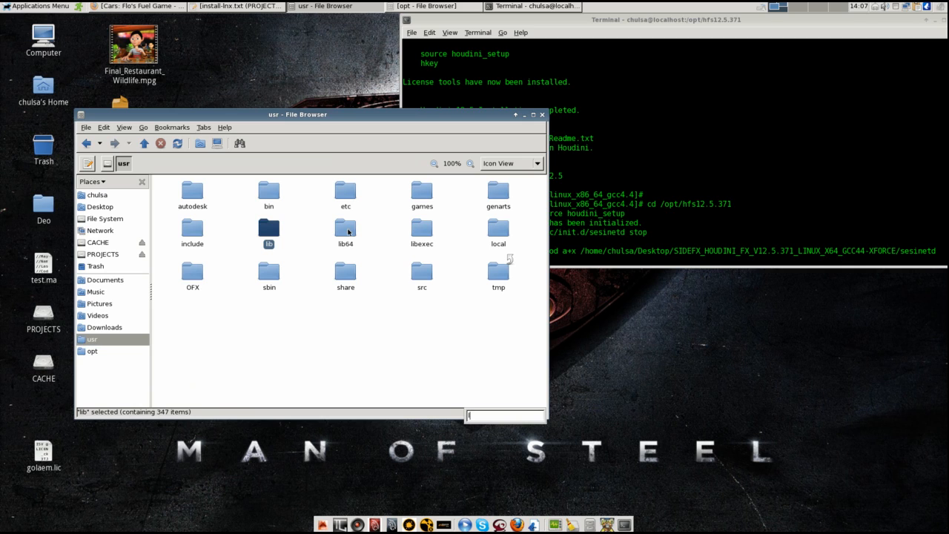
double_click(268, 229)
text(se)
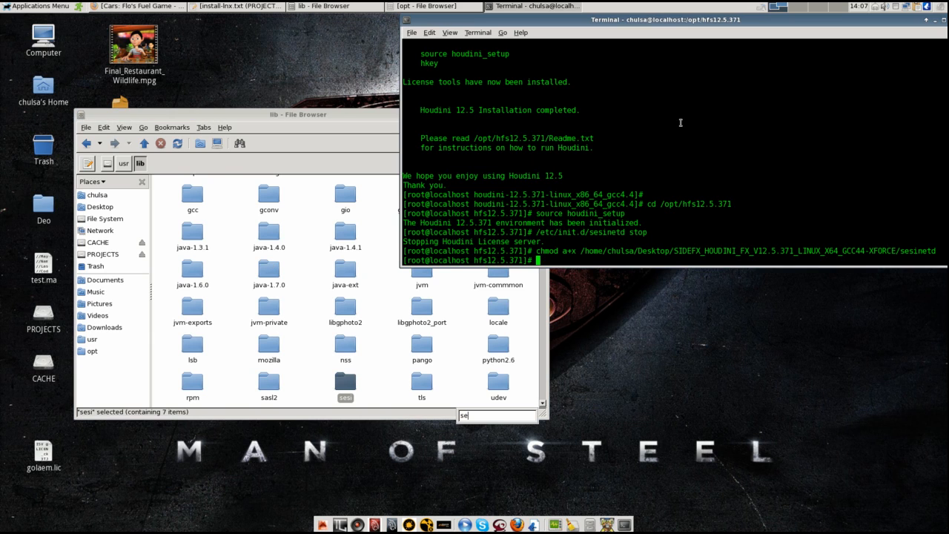
Run chmod a+w on /usr/lib/sesi and inspect the sesinetd file inside the sesi folder.
text(chmod a+w)
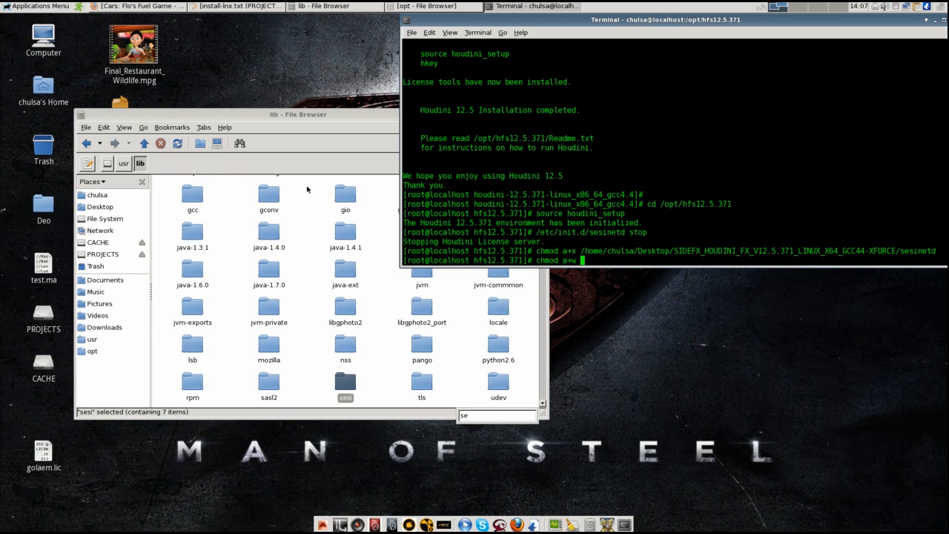
text(/usr/lib/sesi)
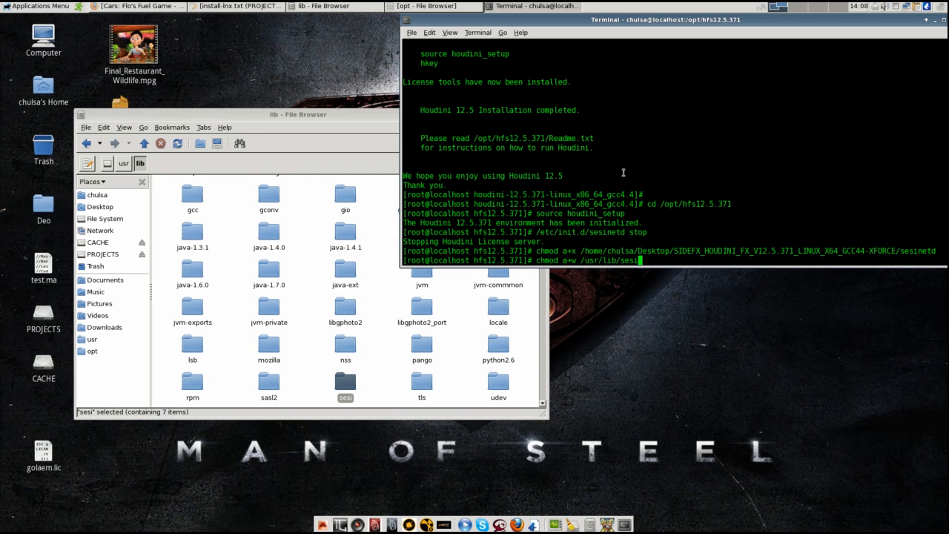
double_click(344, 386)
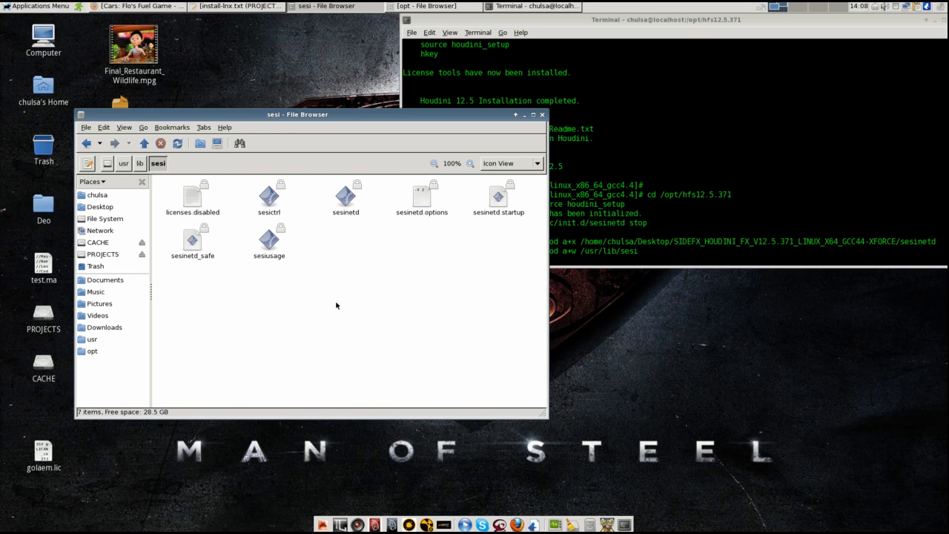
click(345, 193)
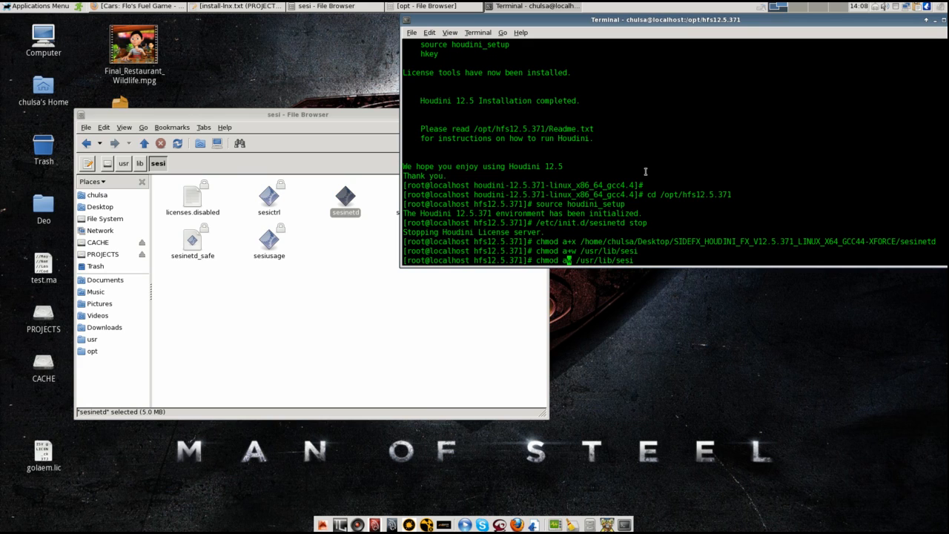
Apply chmod a-w to /usr/lib/sesi and start the license server with sesinetd start.
key(Return)
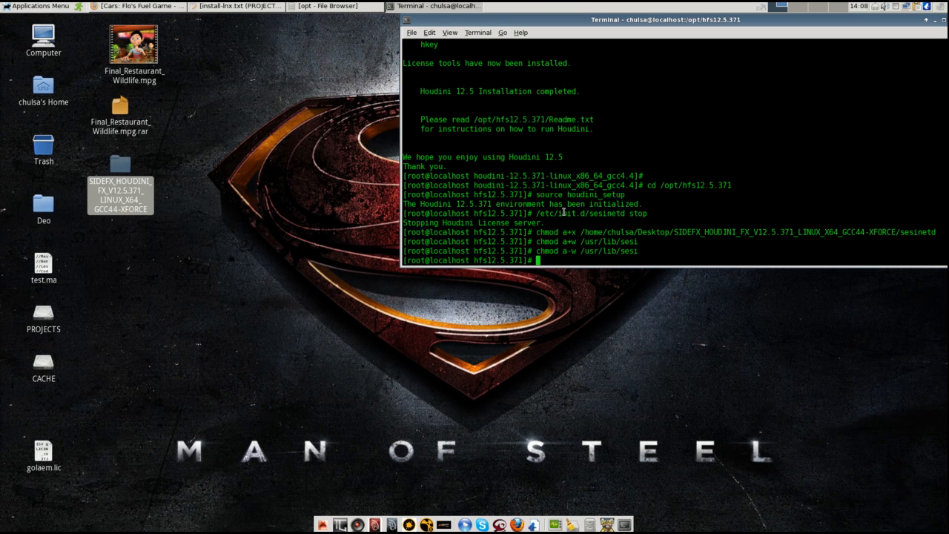
mouse_move(671, 218)
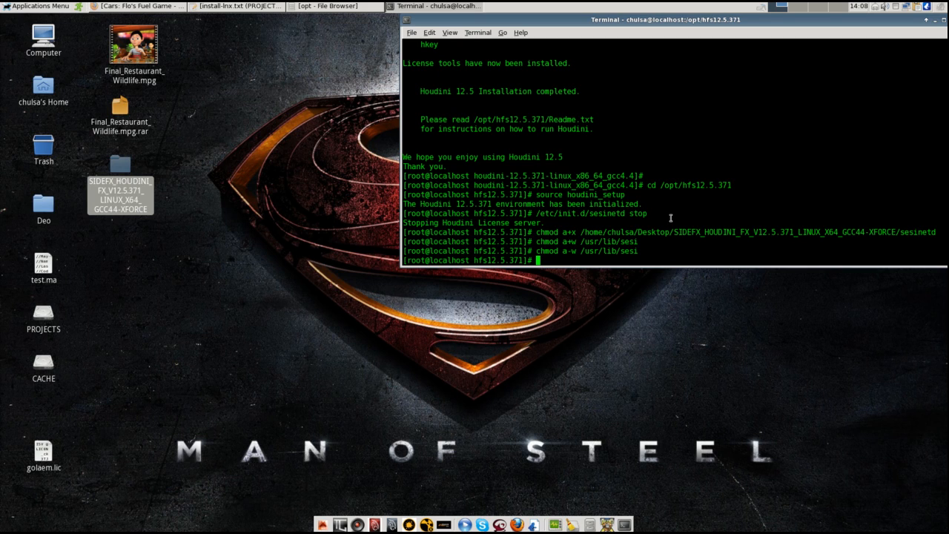
text(chmod a+x /home/chulsa/Desktop/SIDEFX_HOUDINI_FX_V12.5.371_LINUX_X64_GCC44-XFORCE/sesinetd)
text(/etc/init.d/sesinetd start)
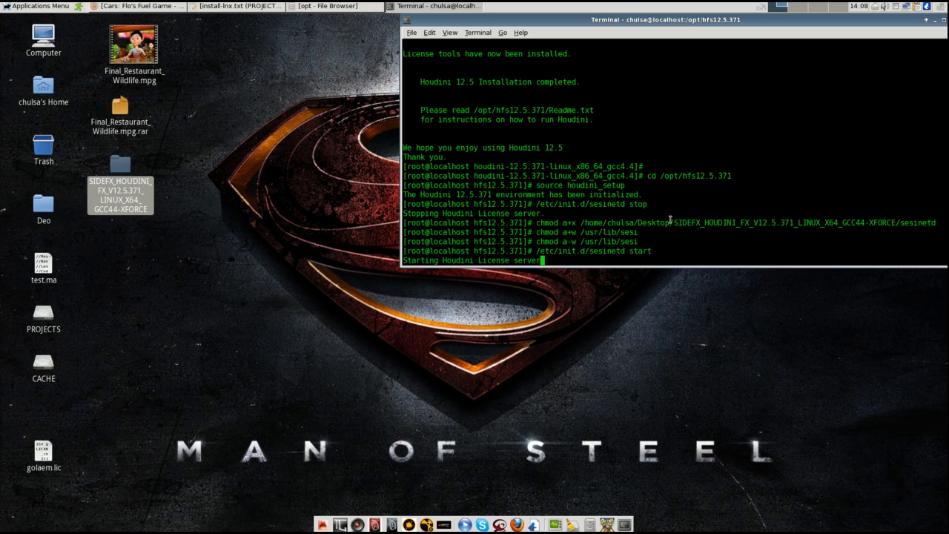
mouse_move(662, 217)
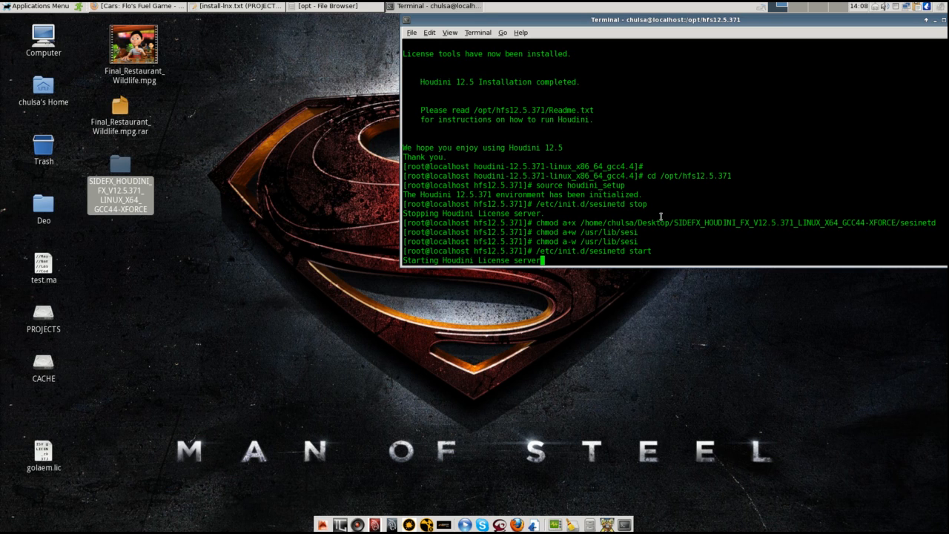
mouse_move(383, 119)
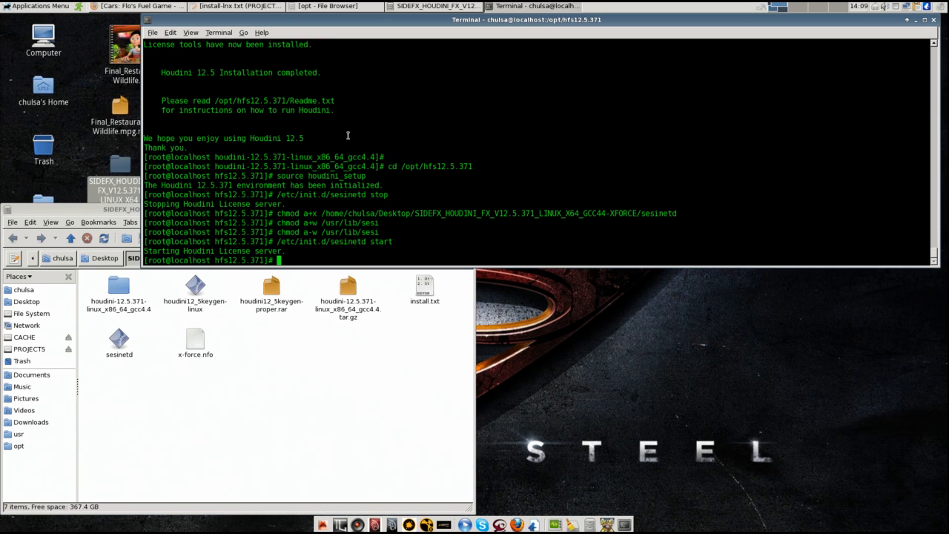
Make houdini12_5keygen-linux executable with chmod a+x and bring up the Applications Menu.
text(chmod a)
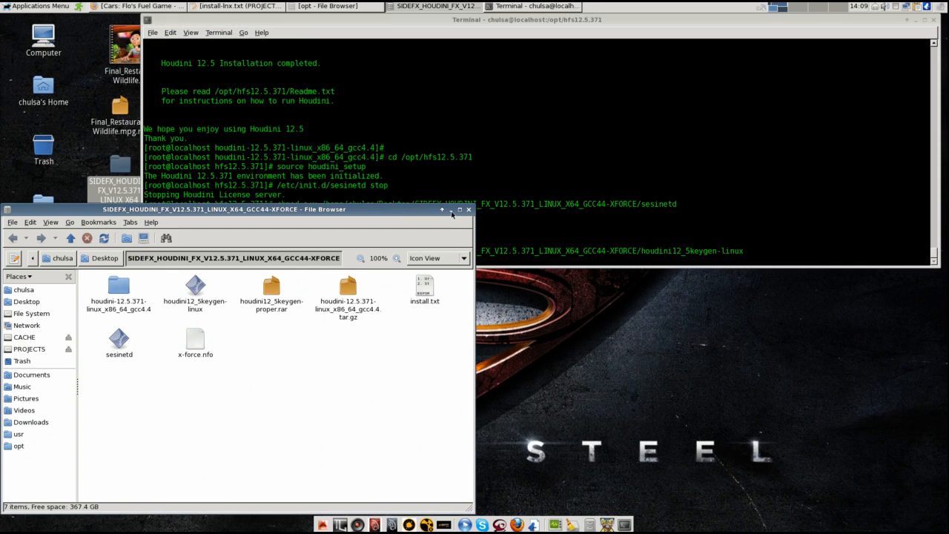
click(37, 6)
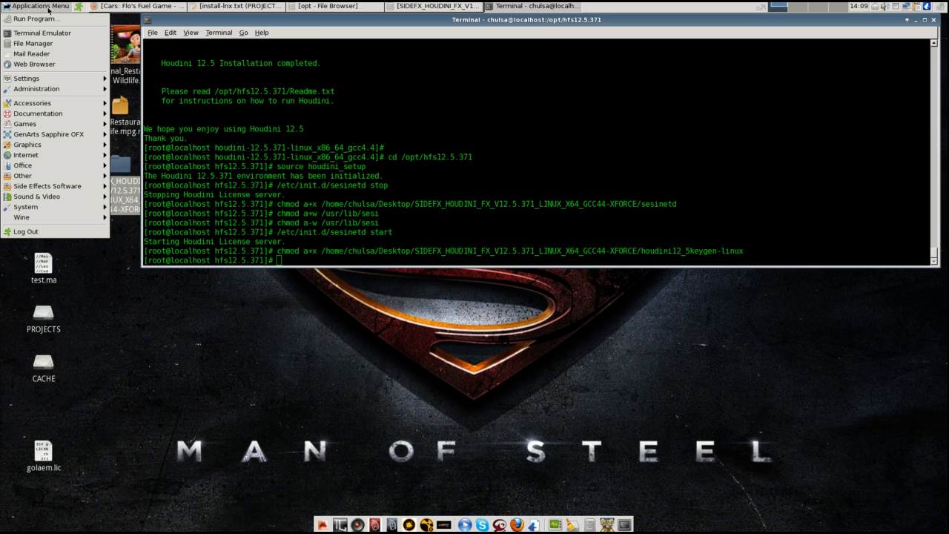
Launch License Administrator from Side Effects Software, move it aside and show Server Information (code 54b6d4f4, no SERVER key).
click(48, 186)
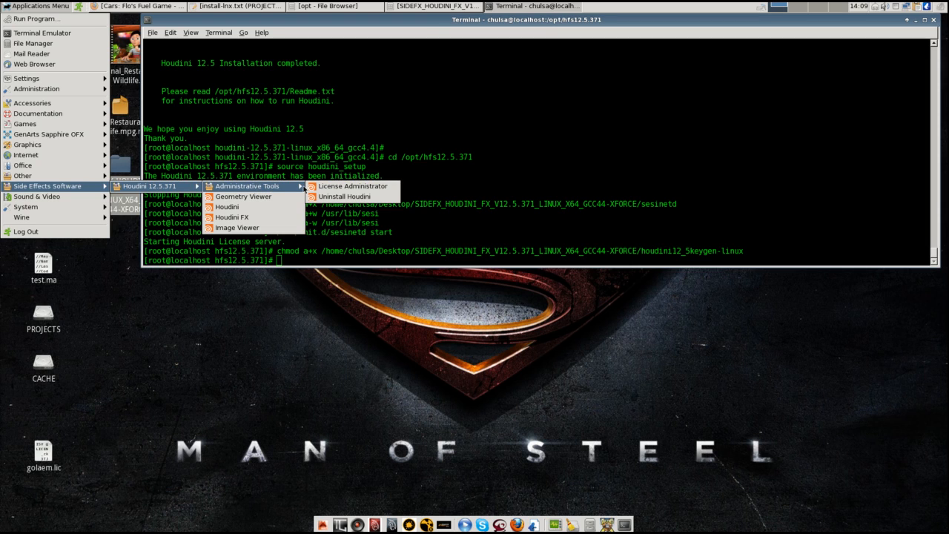
click(353, 186)
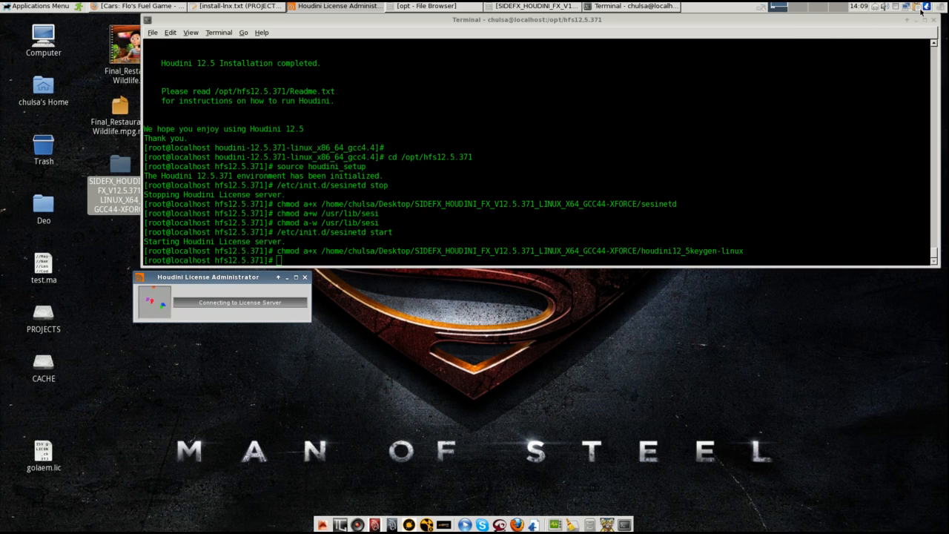
mouse_move(905, 6)
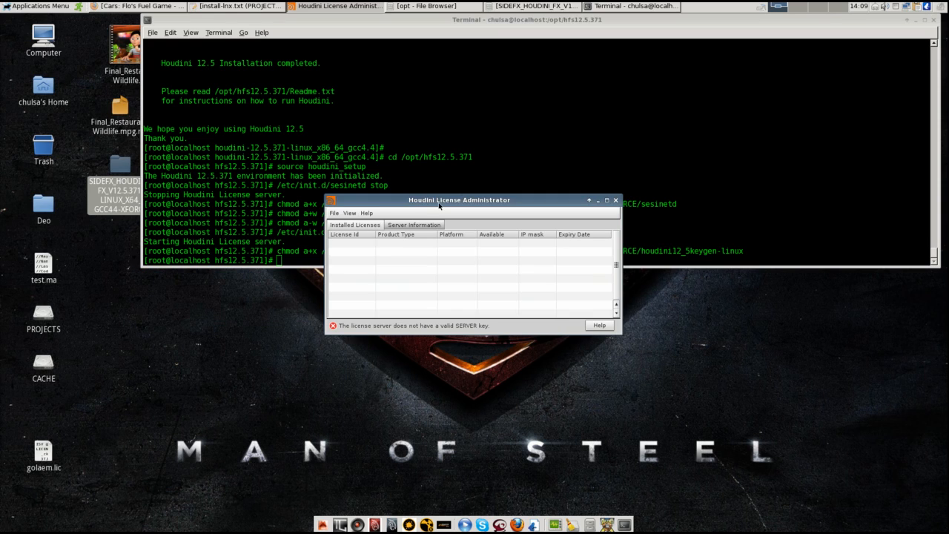
drag(460, 199, 266, 191)
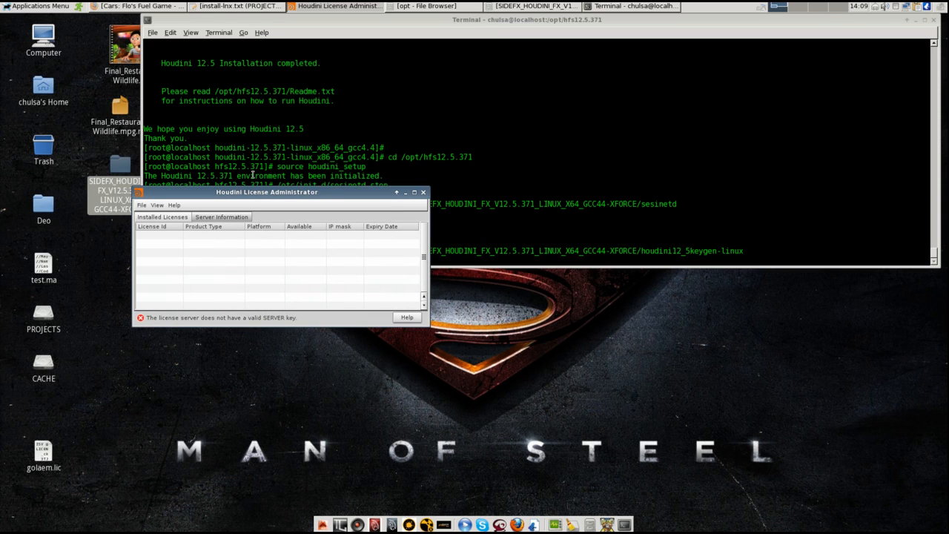
drag(267, 191, 219, 176)
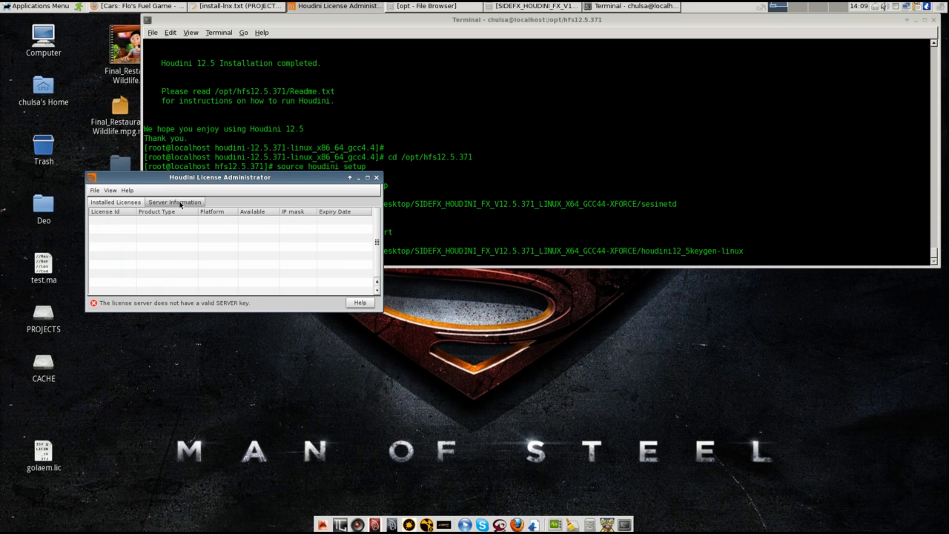
click(175, 202)
text(/home/chulsa/Desktop/SIDEFX_HOUDINI_FX_V12.5.371_LINUX_X64_GCC44-XFORCE/houdini12_5keygen-linux)
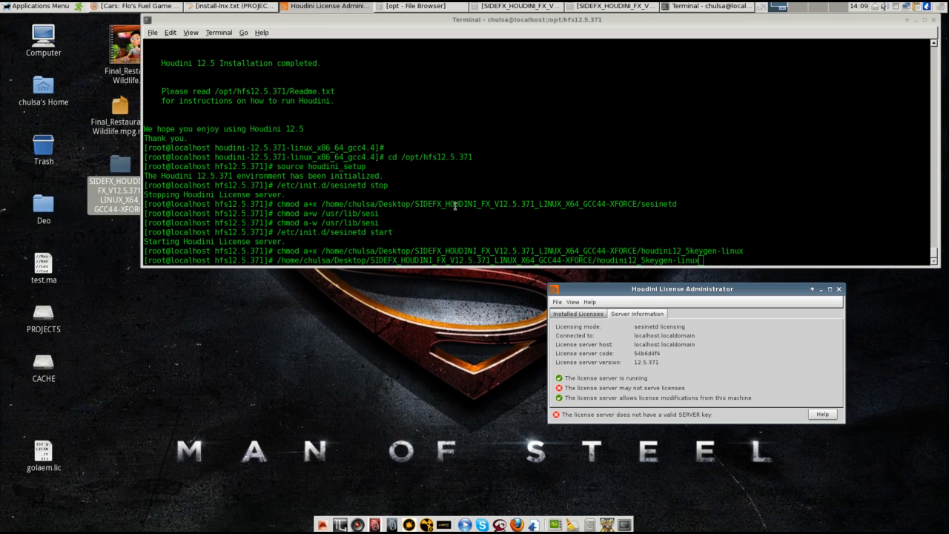
Run the keygen with server name localhost.localdomain and server id 54b6d4f4 to generate SERVER and LICENSE keys.
key(Return)
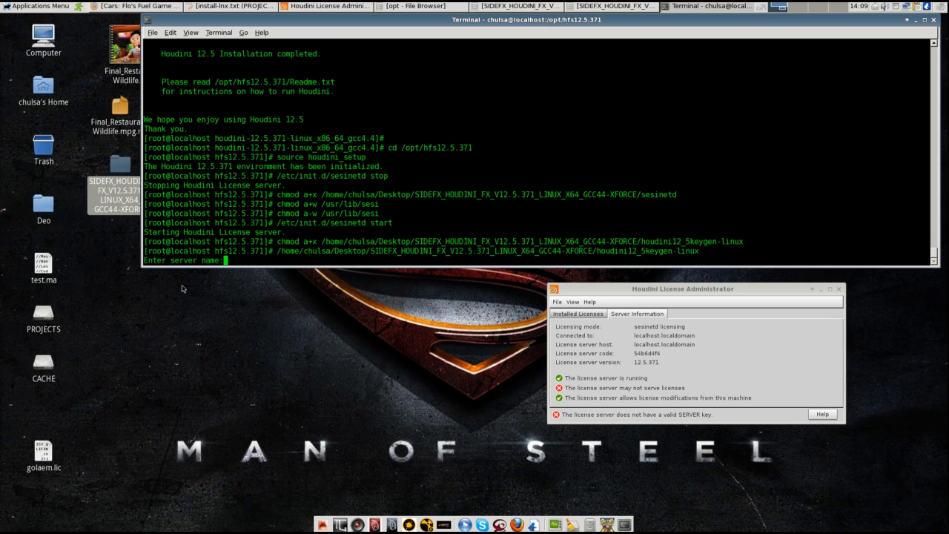
mouse_move(377, 302)
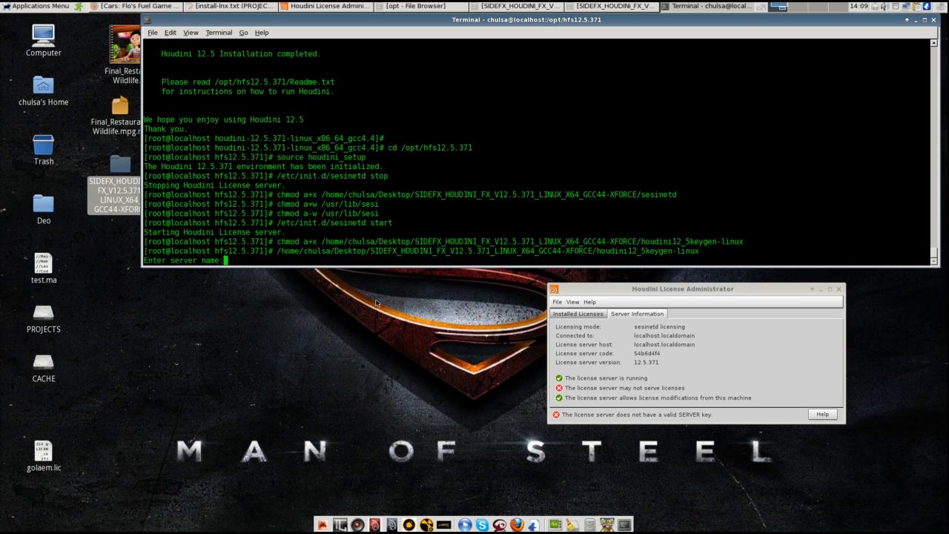
mouse_move(665, 350)
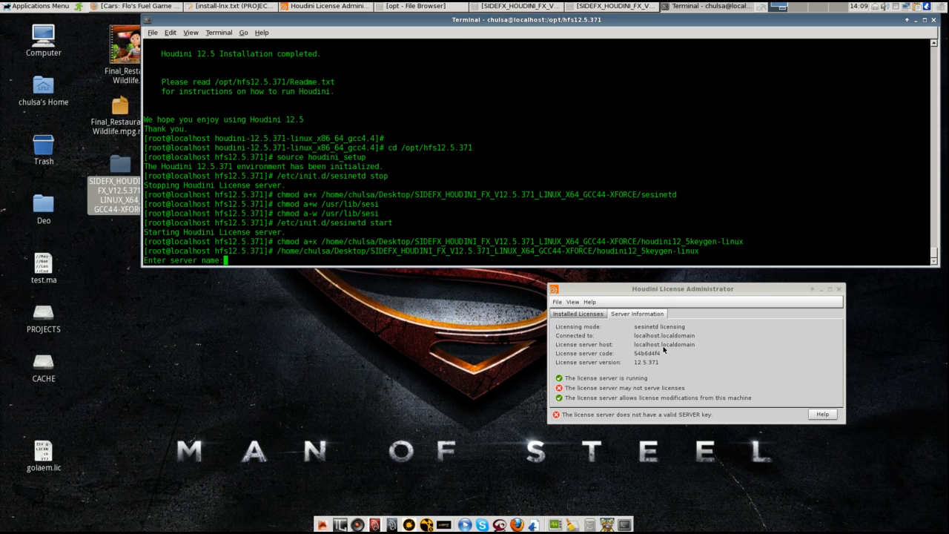
text(localhost.local)
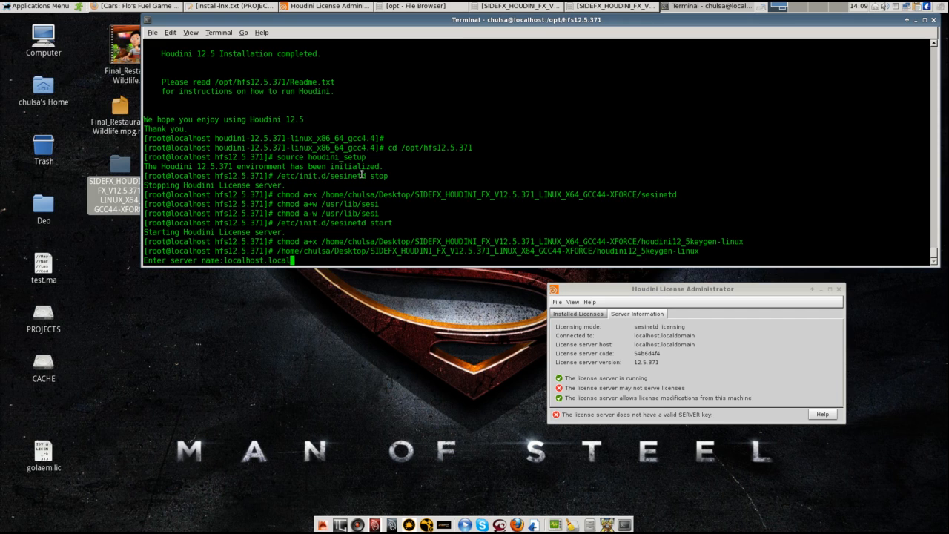
key(Return)
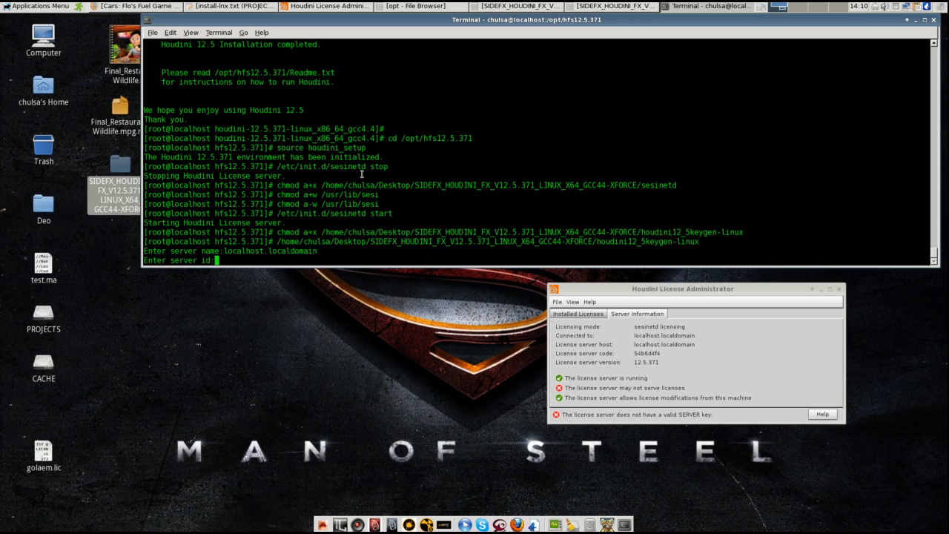
text(54)
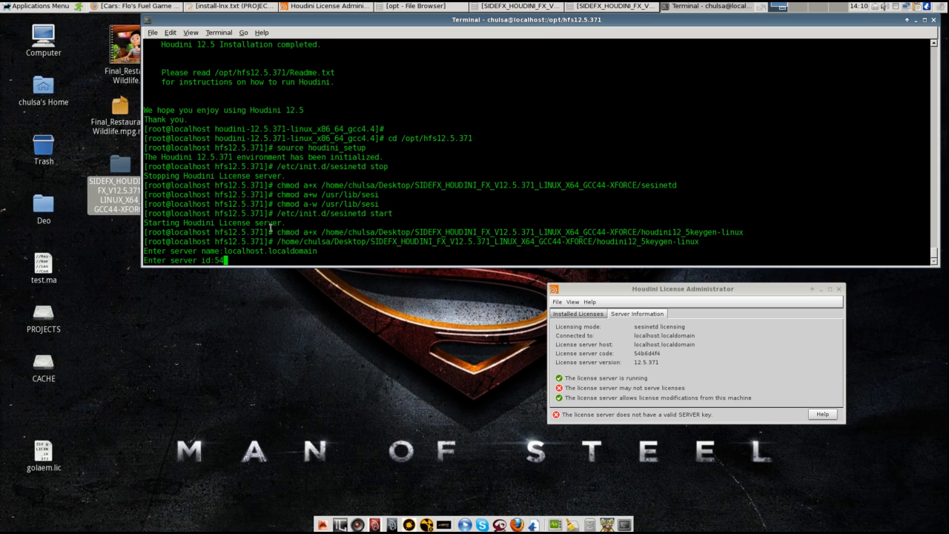
text(b)
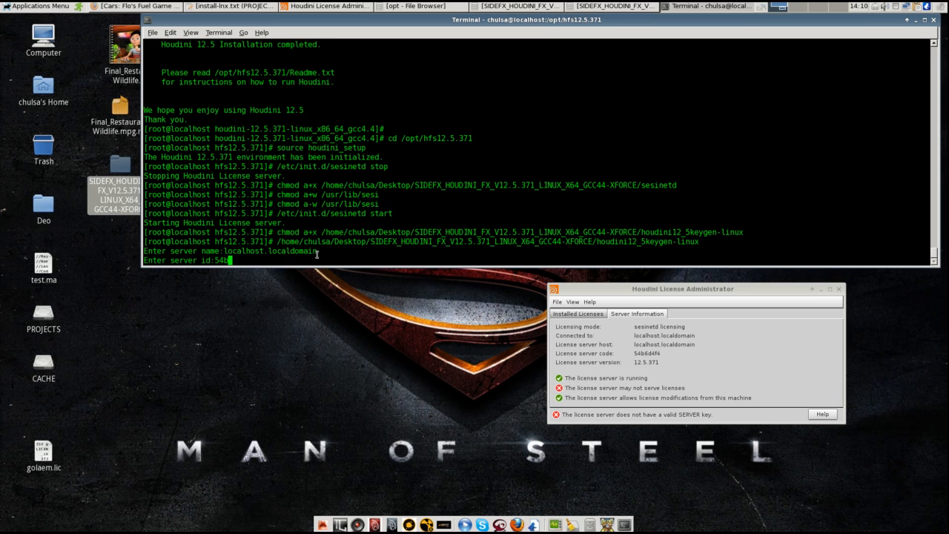
text(6)
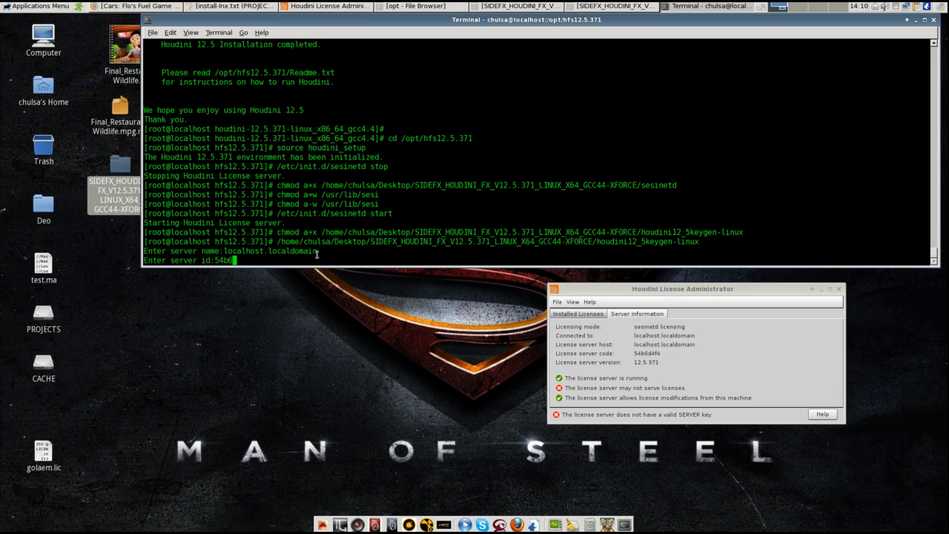
text(d4f4)
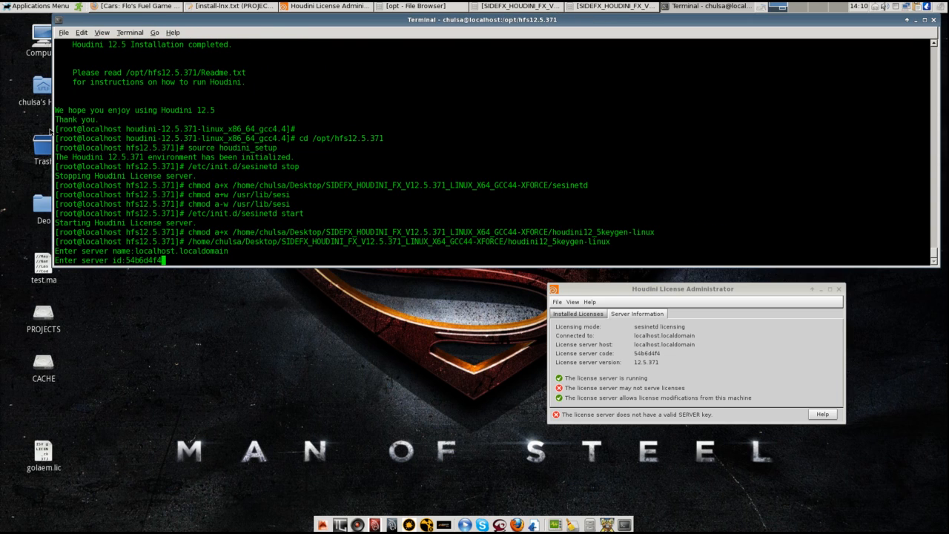
key(Return)
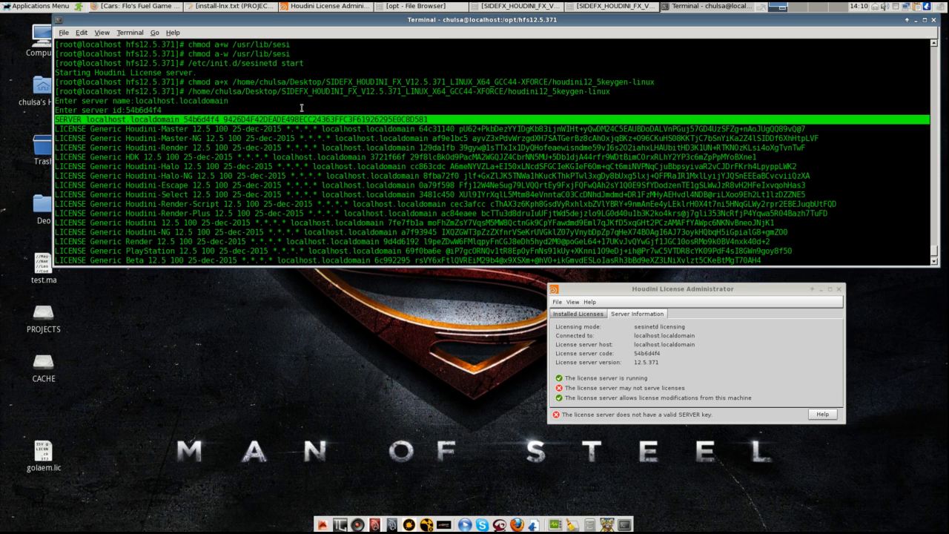
Copy the generated SERVER key and start File > Install Licenses for manual key entry.
right_click(111, 122)
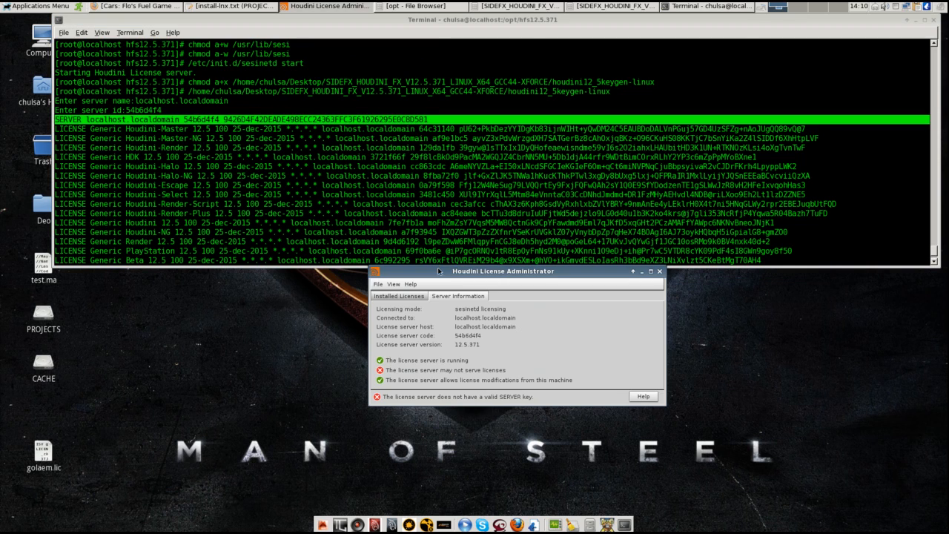
click(378, 285)
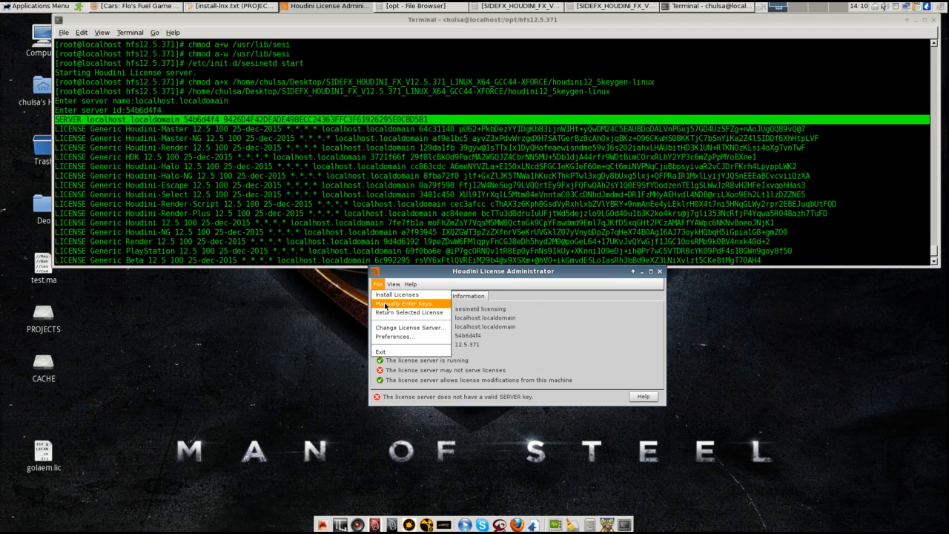
click(406, 304)
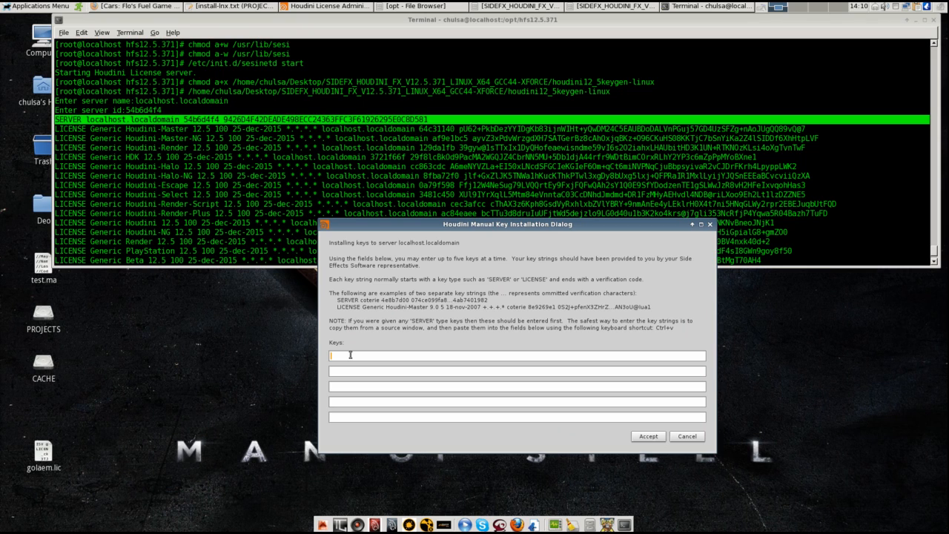
Paste the SERVER line and LICENSE keys for localhost.localdomain 54b6d4f4, accept them and dismiss the success results.
text(SERVER localhost.localdomain 54b6d4f4 9426D4F42DEADE498ECC24363FFC3F61926295E0C8D581)
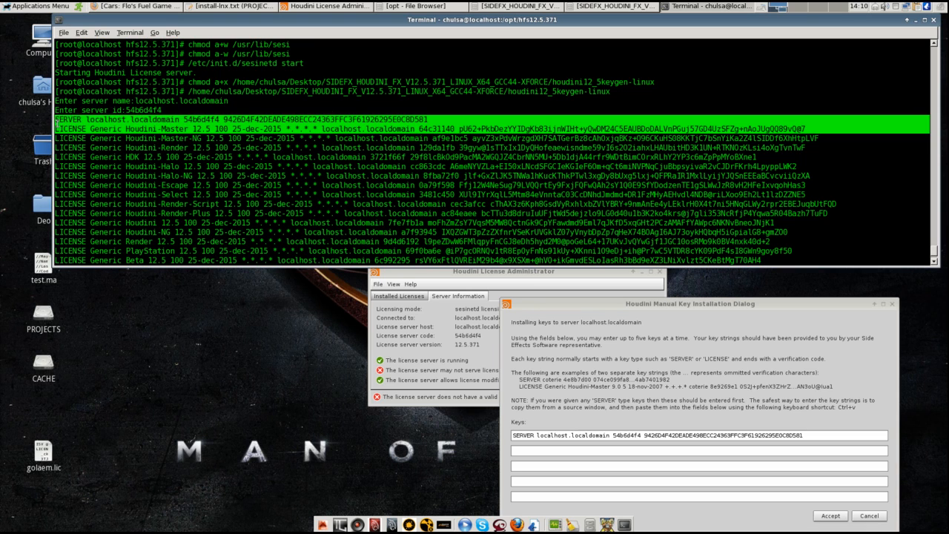
right_click(86, 132)
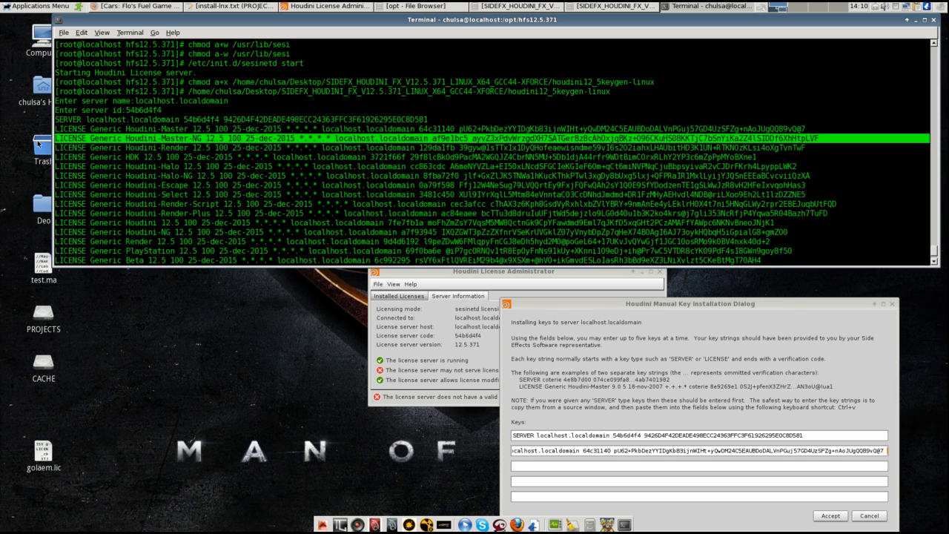
right_click(82, 149)
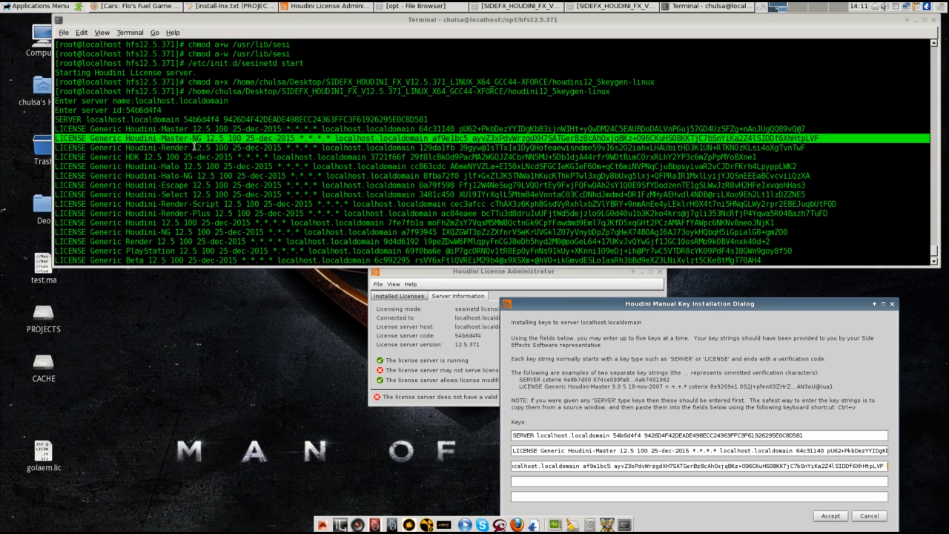
mouse_move(772, 184)
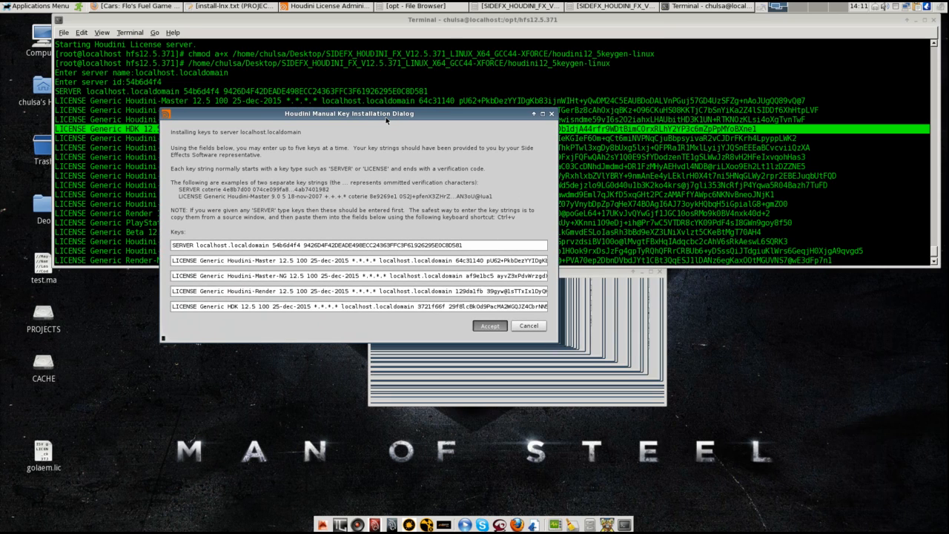
mouse_move(398, 121)
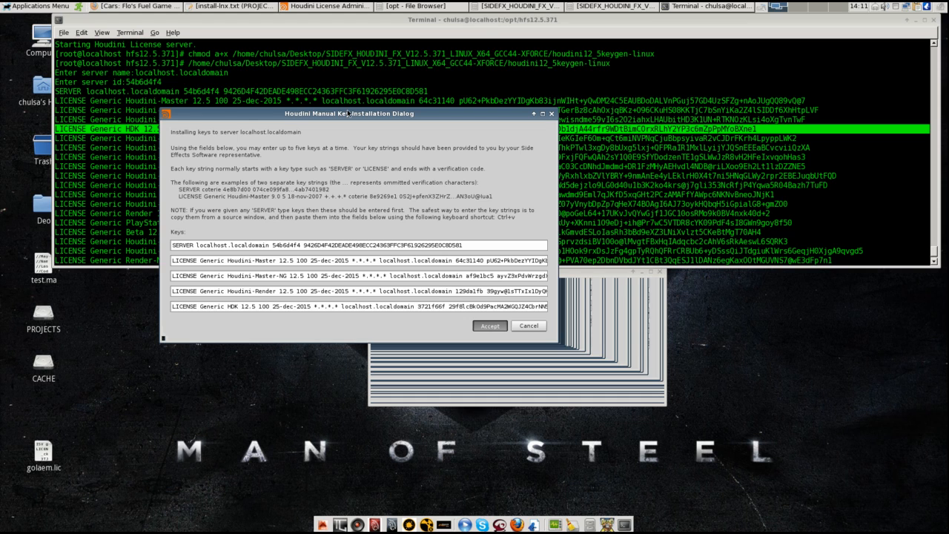
click(490, 326)
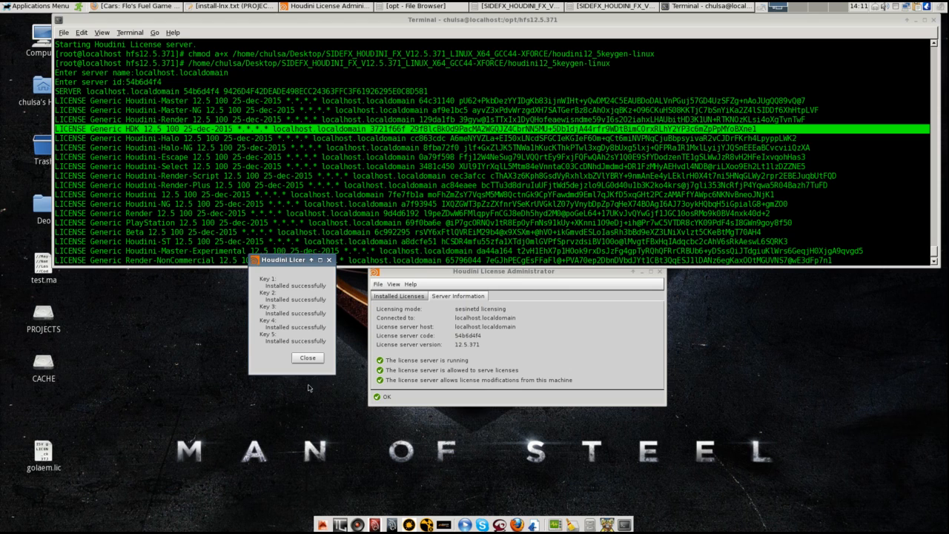
click(307, 358)
text(cd)
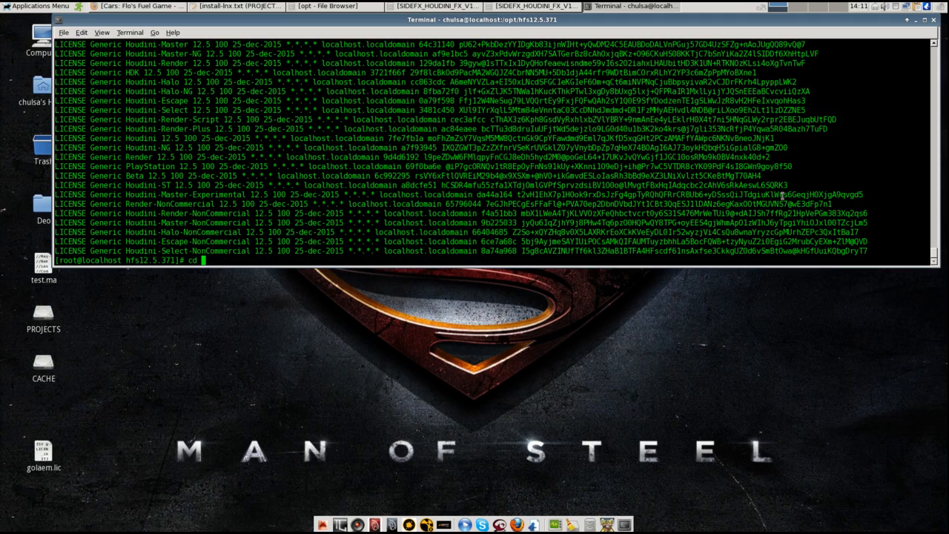
Return the Terminal to its root prompt and launch Houdini FX 12.5.371 from the Applications Menu.
text( ~)
key(Return)
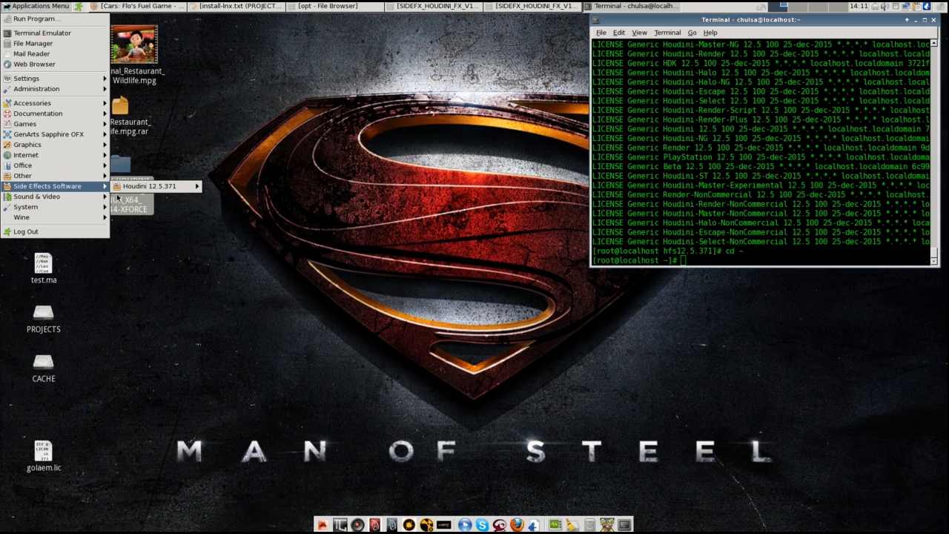
mouse_move(148, 187)
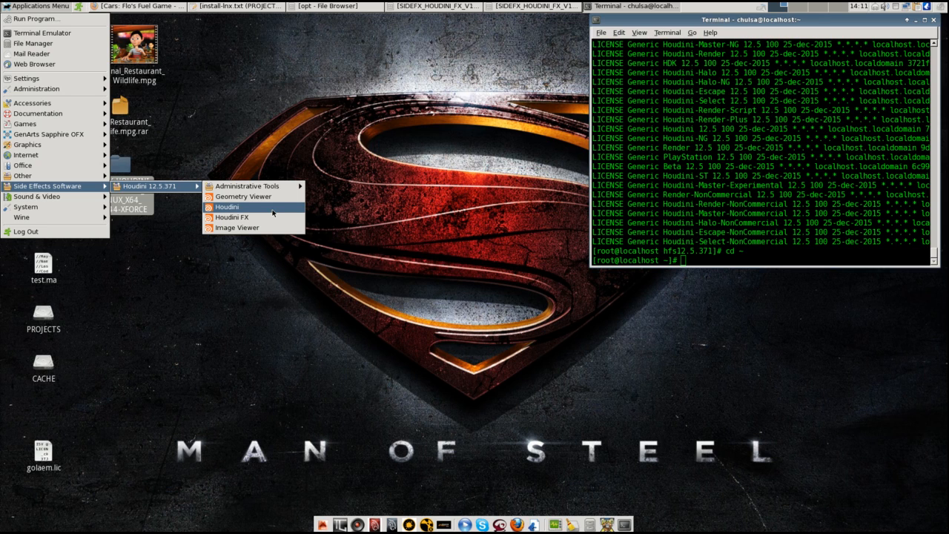
mouse_move(233, 216)
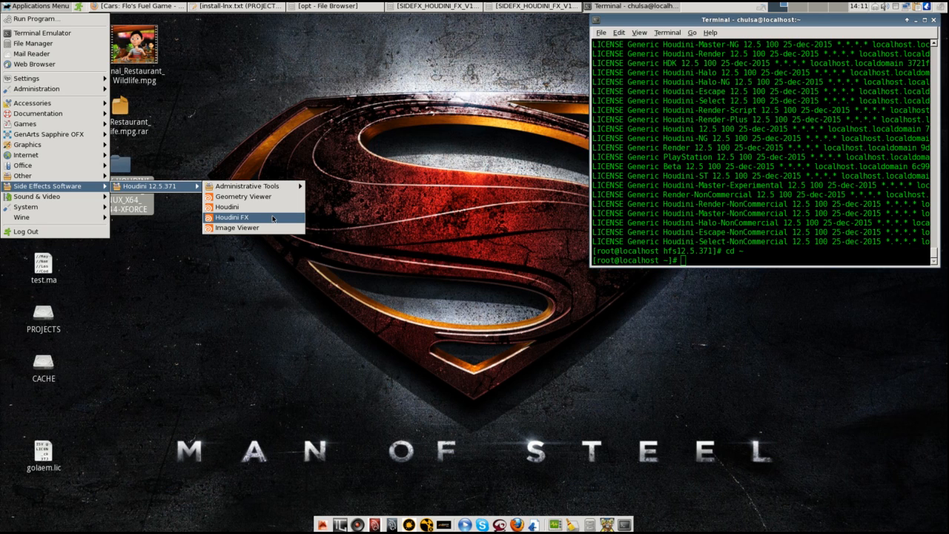
mouse_move(225, 206)
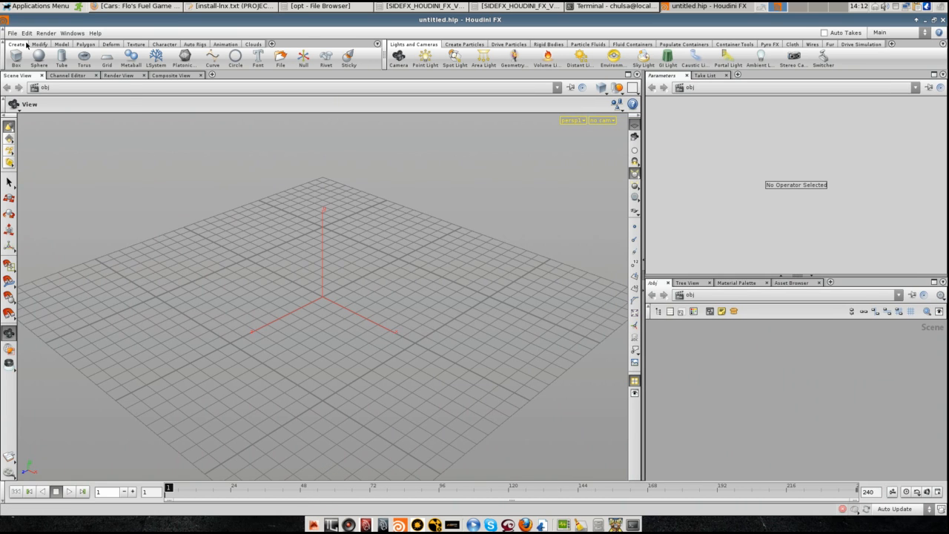
Set the Color Scheme to Houdini Dark in Edit > Color Settings and close the dialog.
click(11, 32)
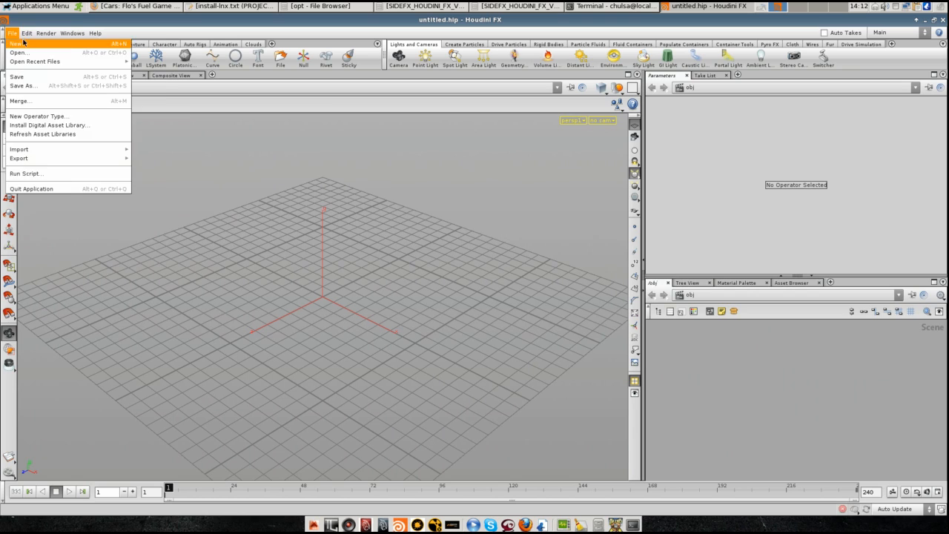
click(27, 32)
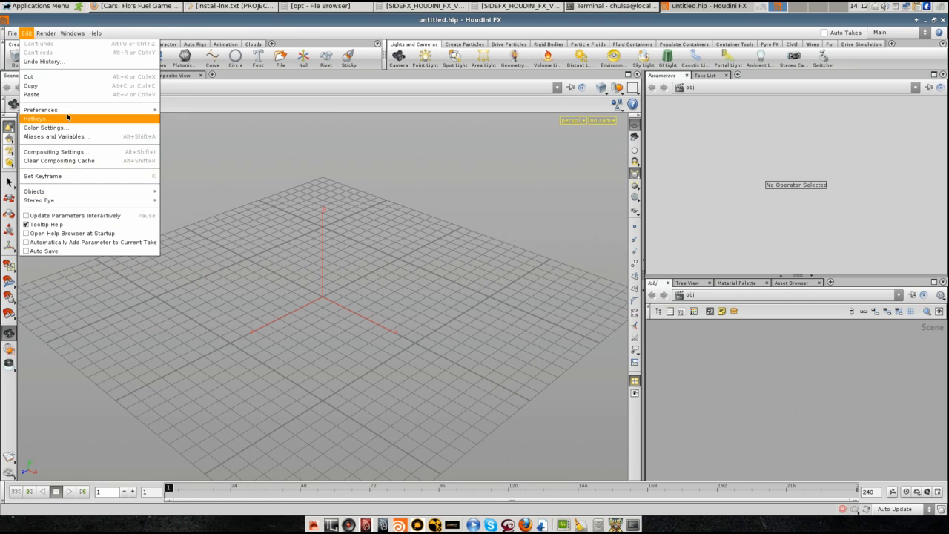
click(45, 127)
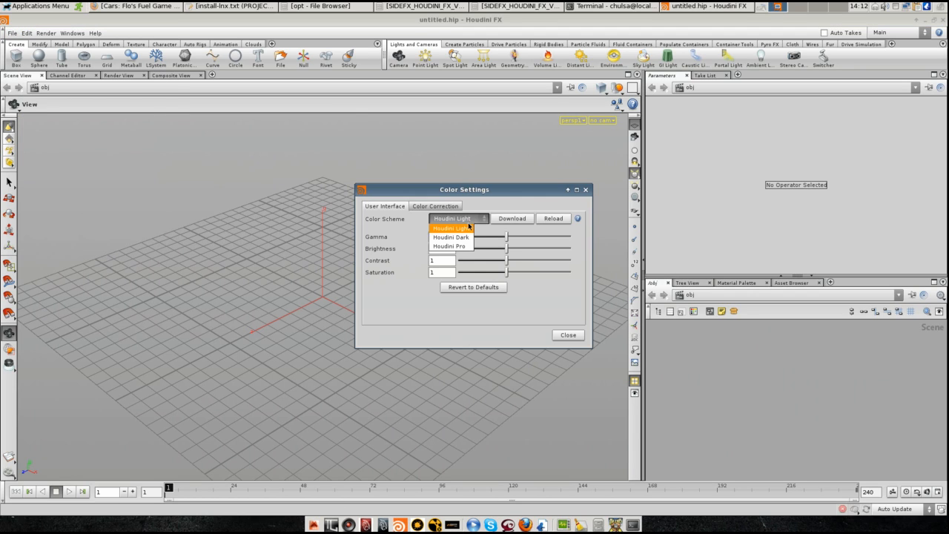
click(451, 237)
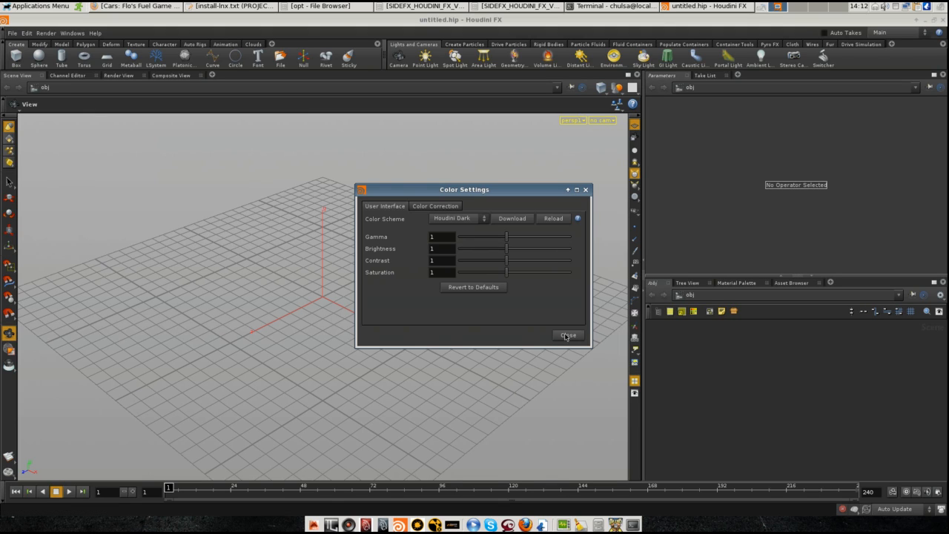
click(568, 335)
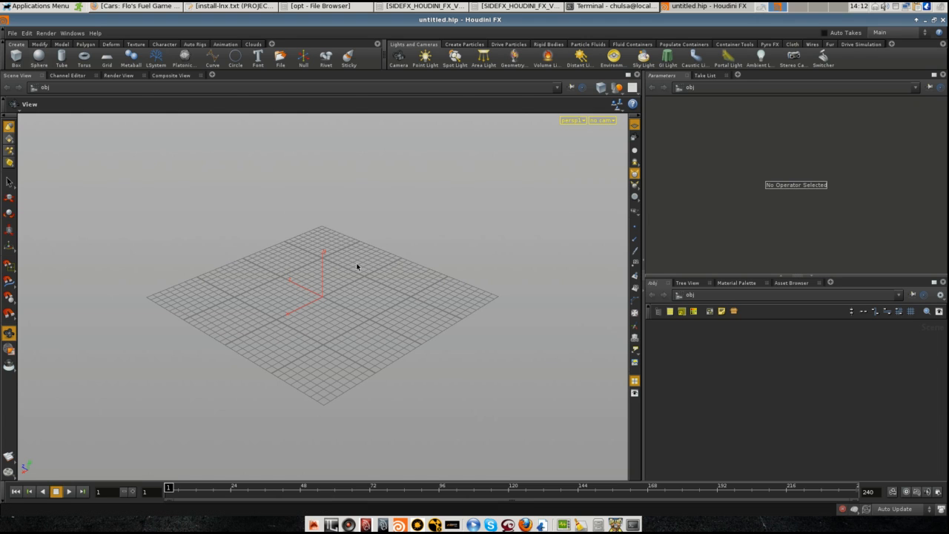
Add a Sphere from the Create shelf and a light from the Lights and Cameras shelf.
click(39, 59)
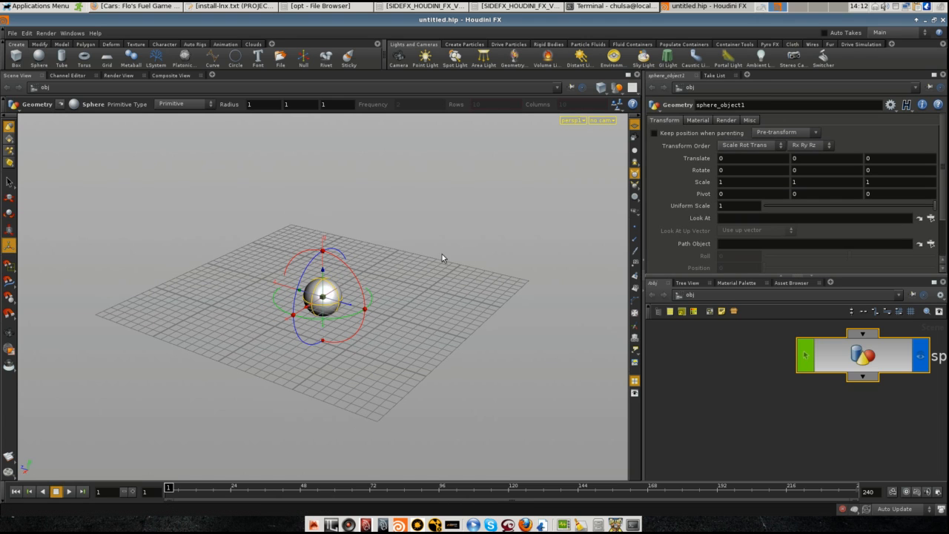
click(547, 60)
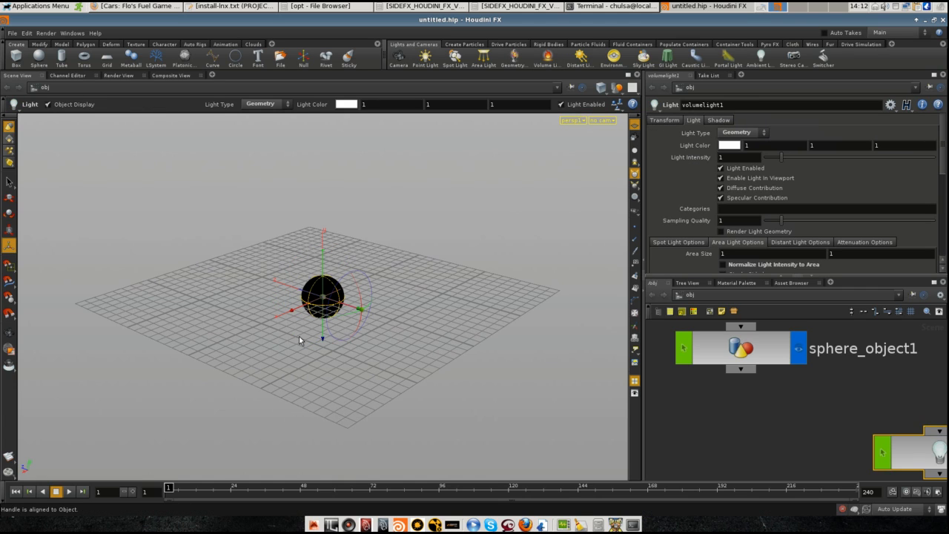
mouse_move(136, 509)
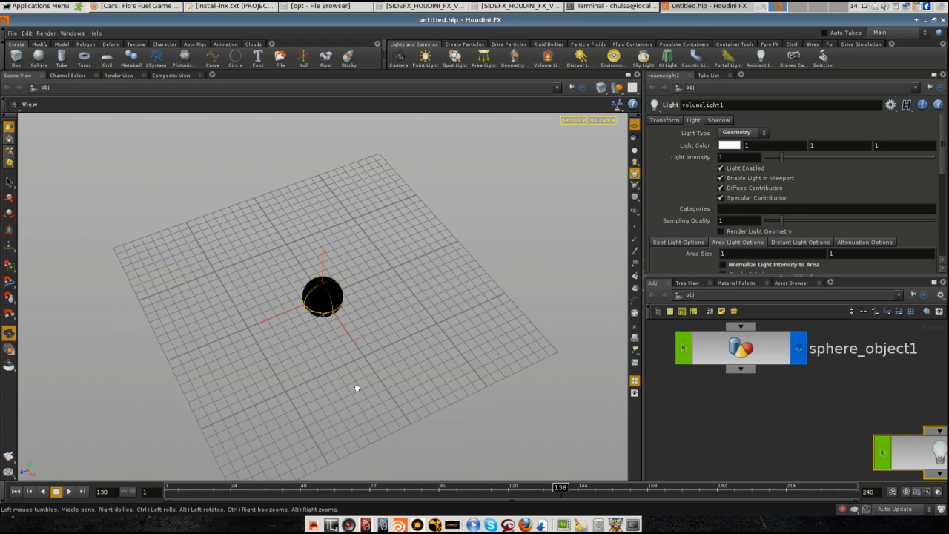
mouse_move(359, 347)
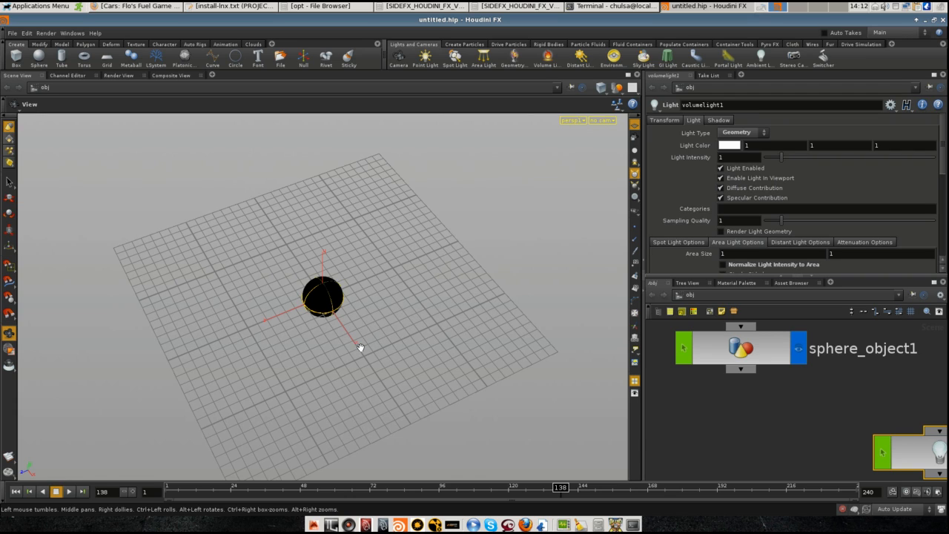
mouse_move(374, 293)
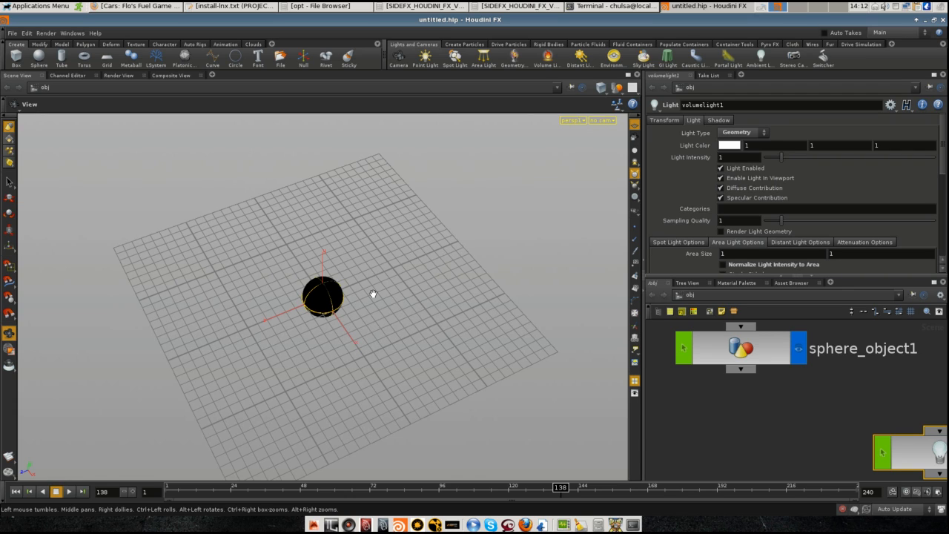
mouse_move(374, 294)
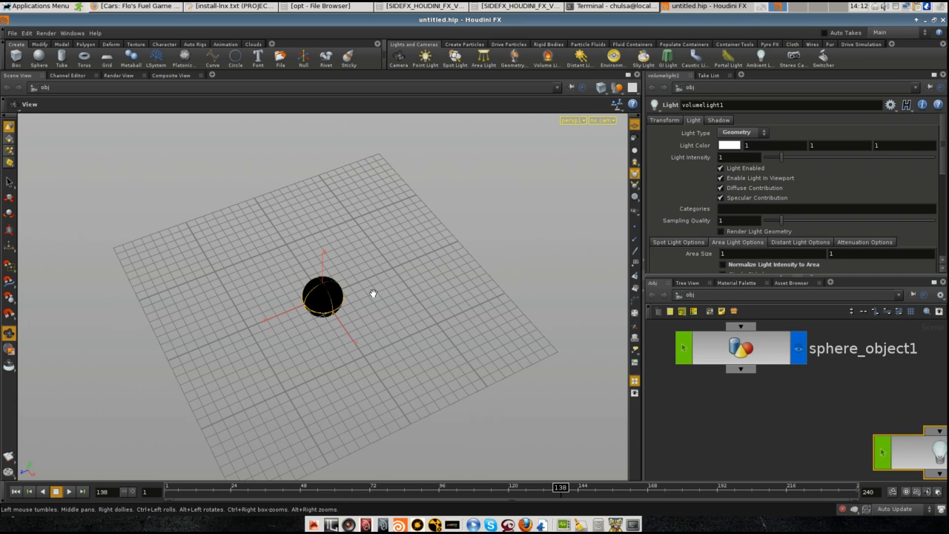